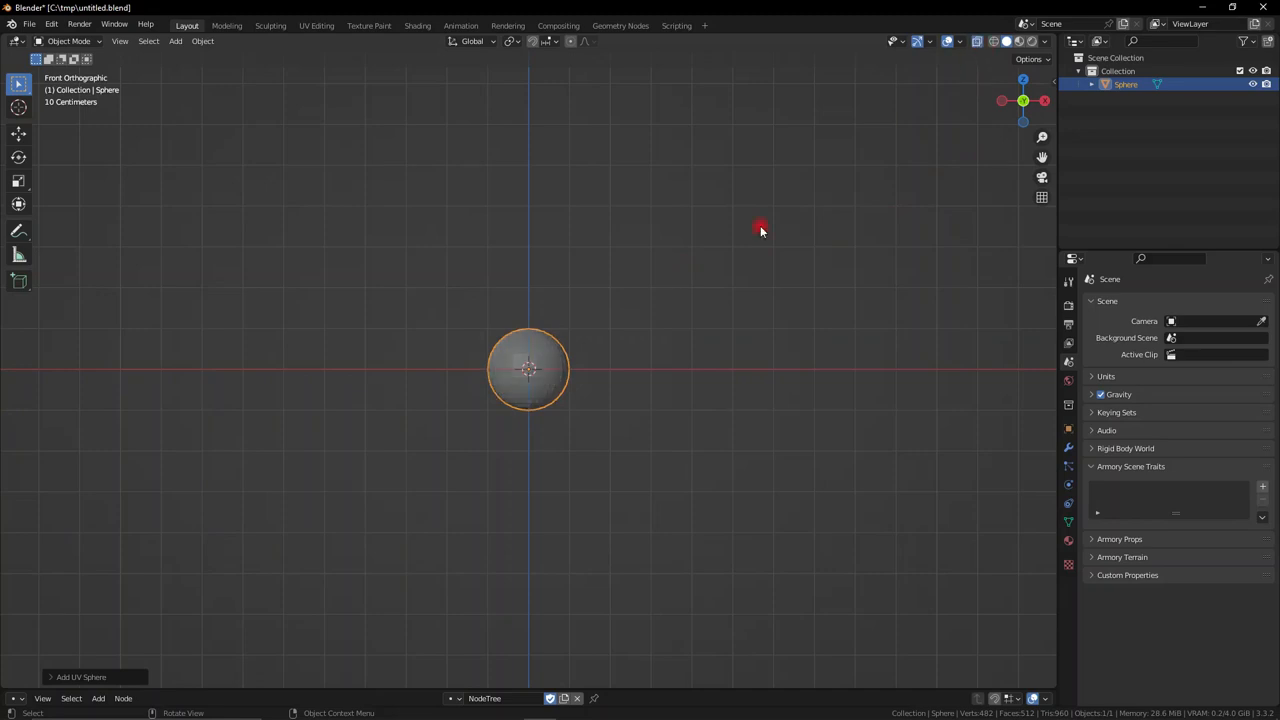
Scale the UV sphere along Z into a tall capsule at the scene centre.
{"action": "key", "text": "Tab"}
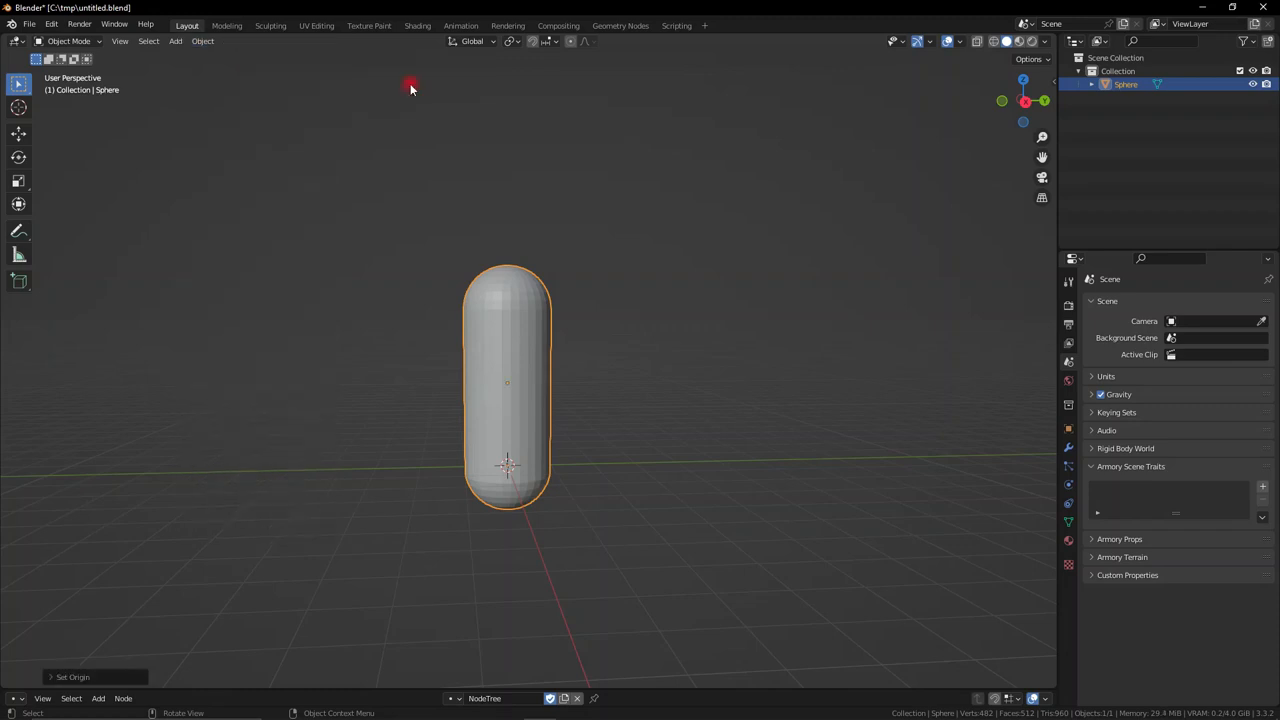
Add a camera at head height beside the capsule and widen its focal length.
{"action": "left_click", "coordinate": [176, 40]}
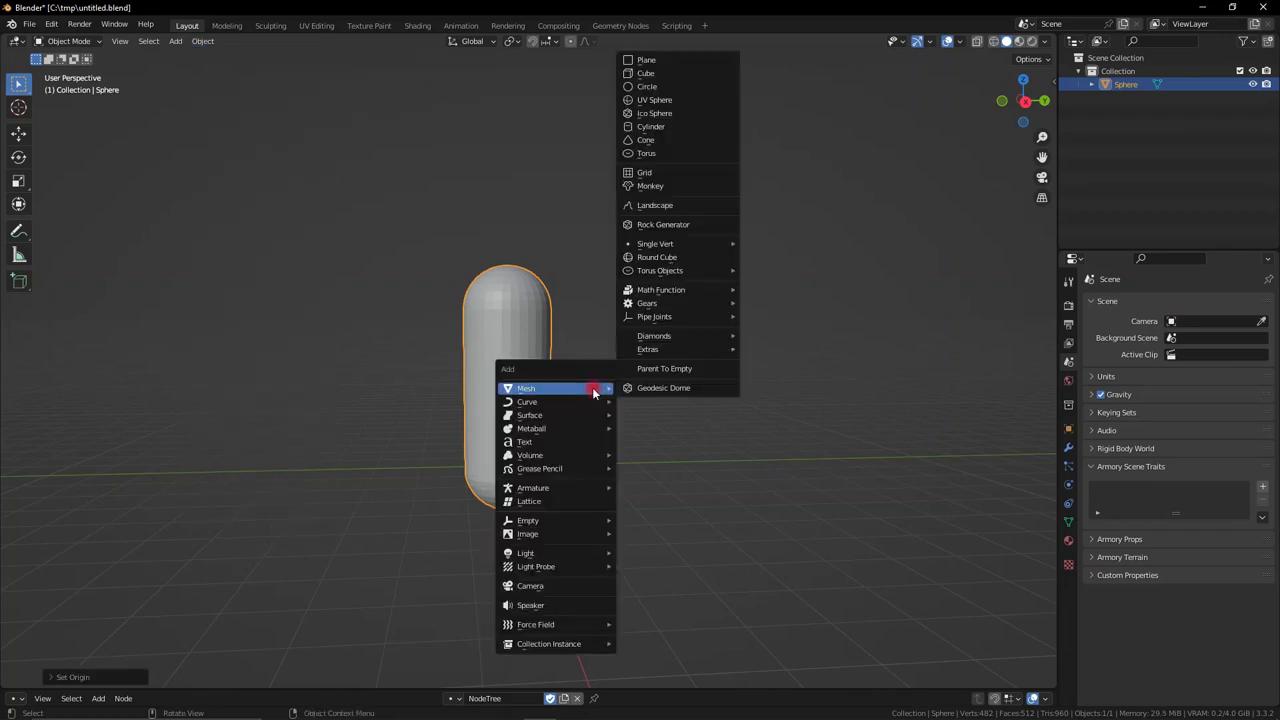
{"action": "left_click", "coordinate": [530, 584]}
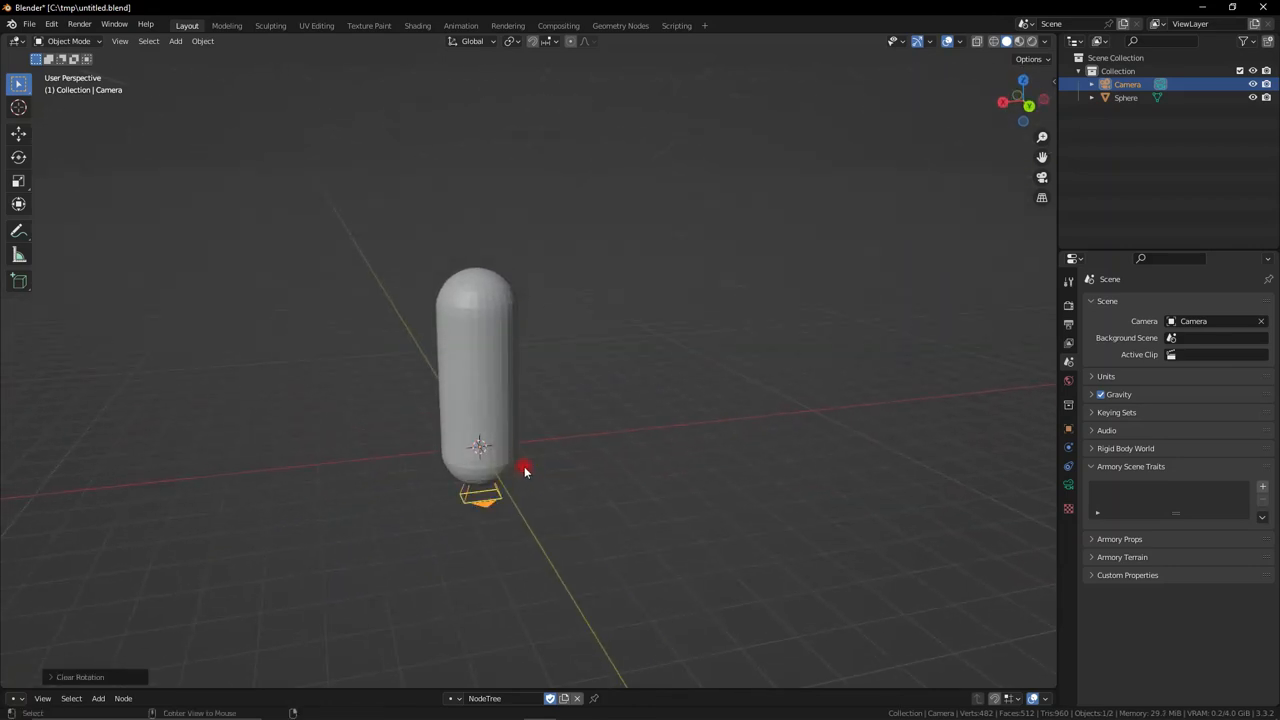
{"action": "key", "text": "r"}
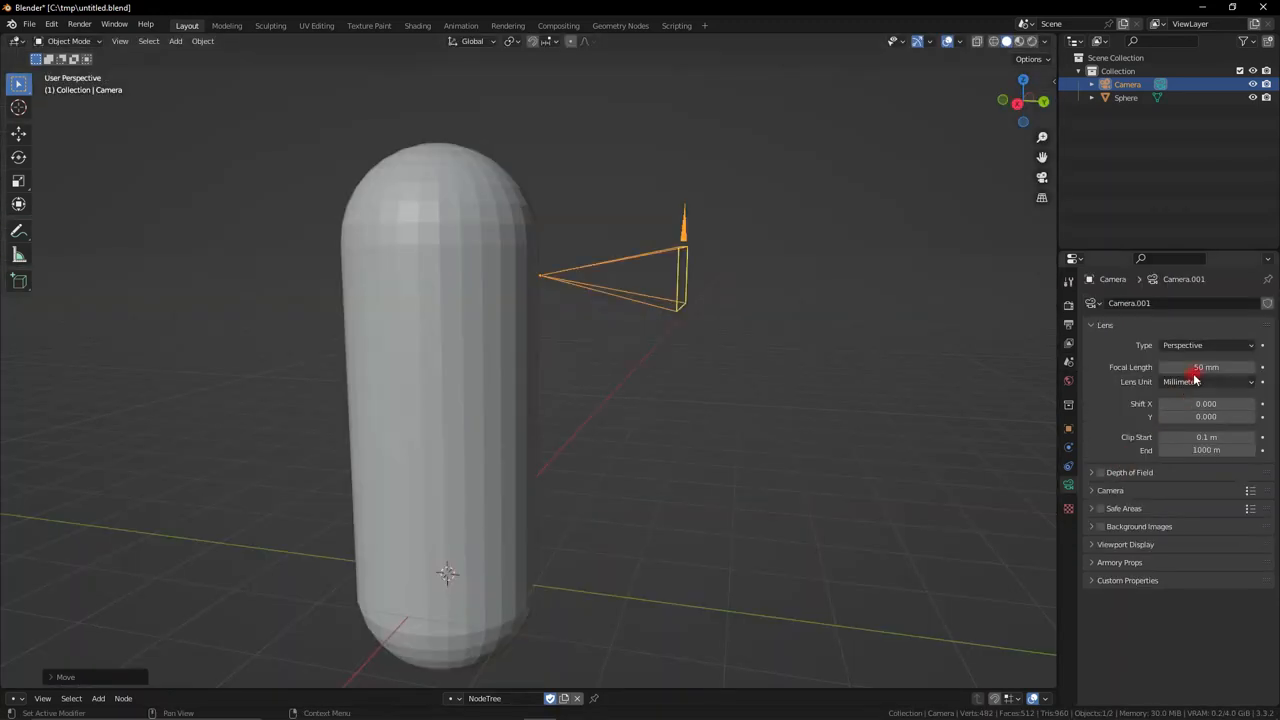
{"action": "double_click", "coordinate": [1204, 368]}
{"action": "type", "text": "15"}
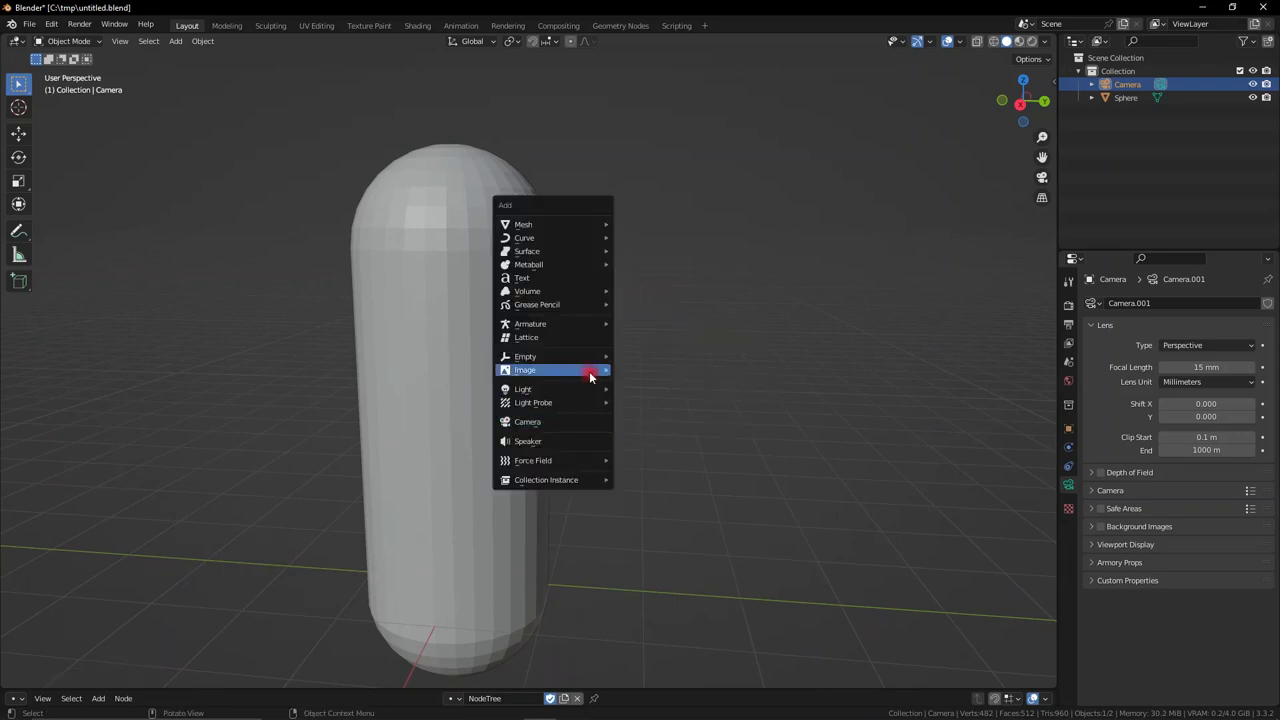
{"action": "mouse_move", "coordinate": [524, 356]}
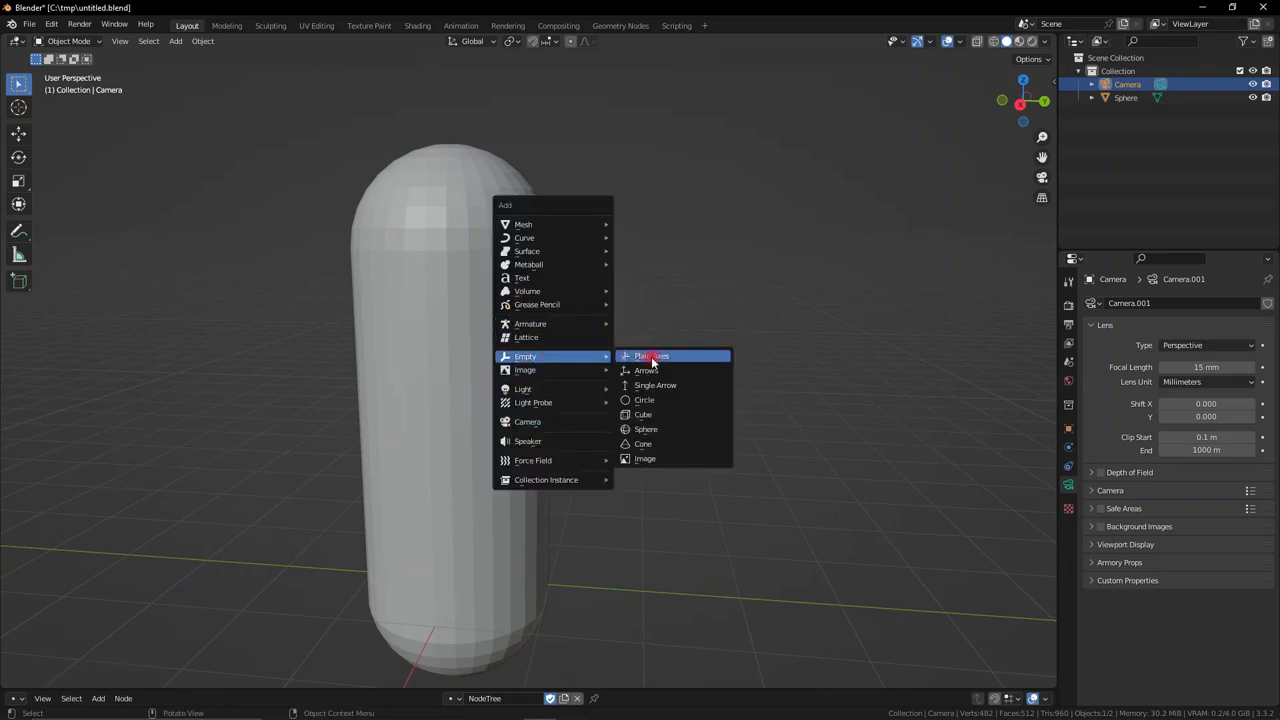
Add a plain-axes empty at head height holding the camera, parented under the capsule.
{"action": "left_click", "coordinate": [652, 356]}
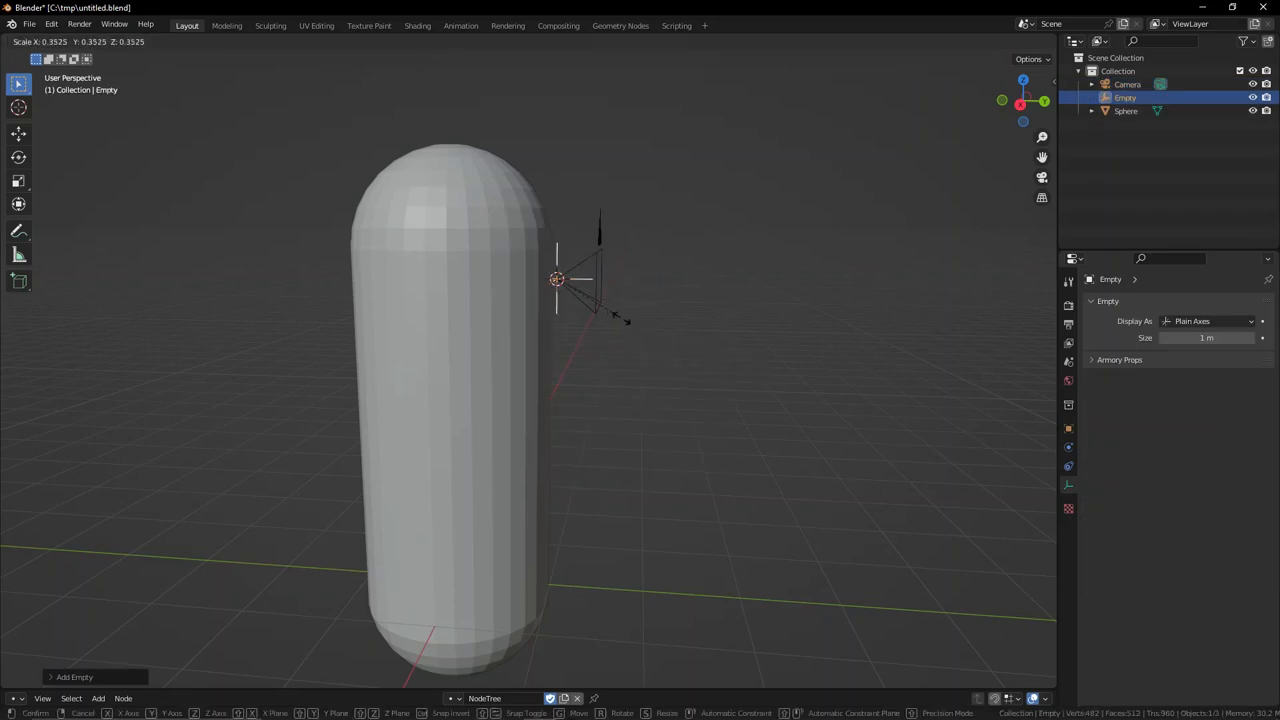
{"action": "left_click", "coordinate": [630, 324]}
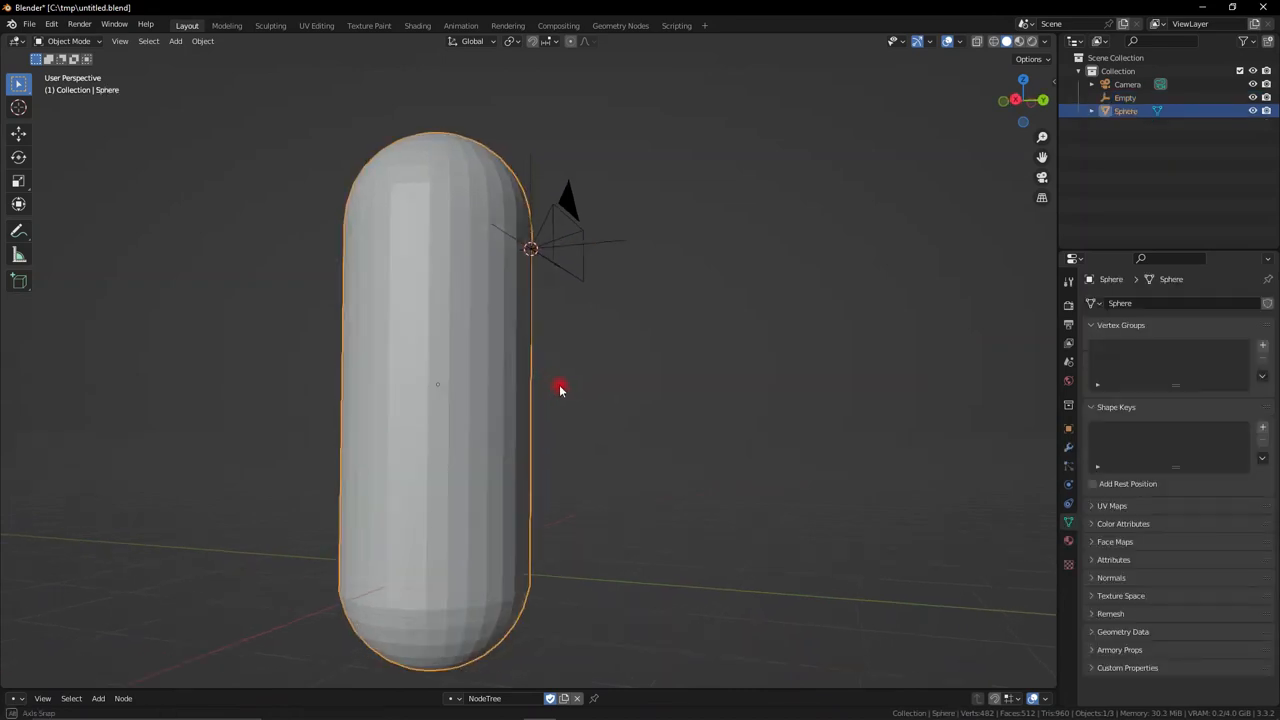
{"action": "left_click_drag", "start_coordinate": [560, 390], "coordinate": [344, 390]}
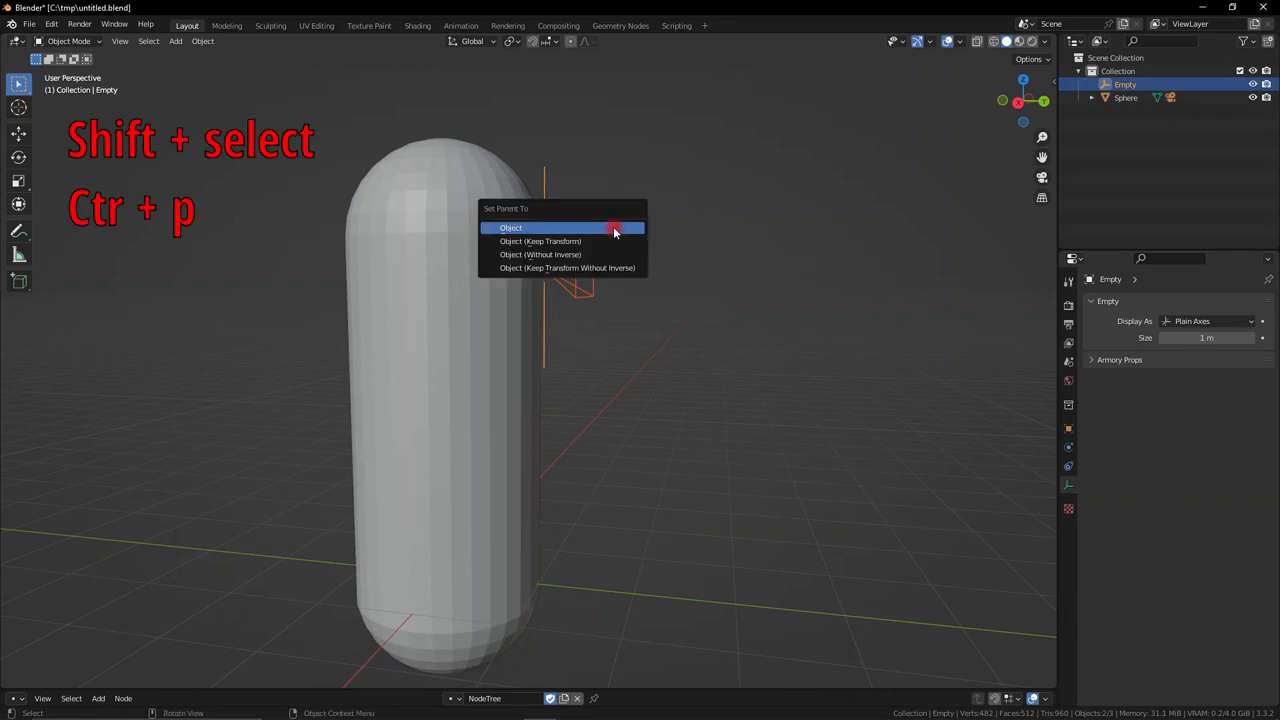
{"action": "left_click", "coordinate": [512, 228]}
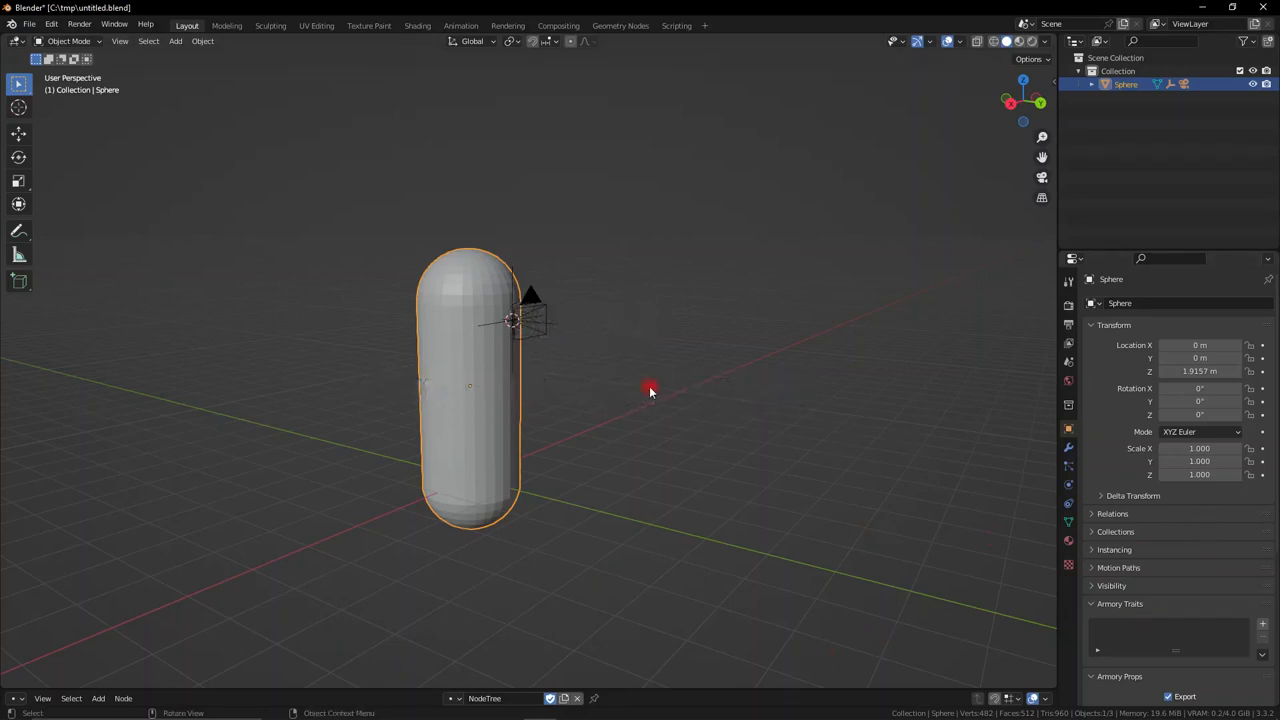
Give the capsule a new Armory trait of type Nodes.
{"action": "left_click", "coordinate": [1262, 624]}
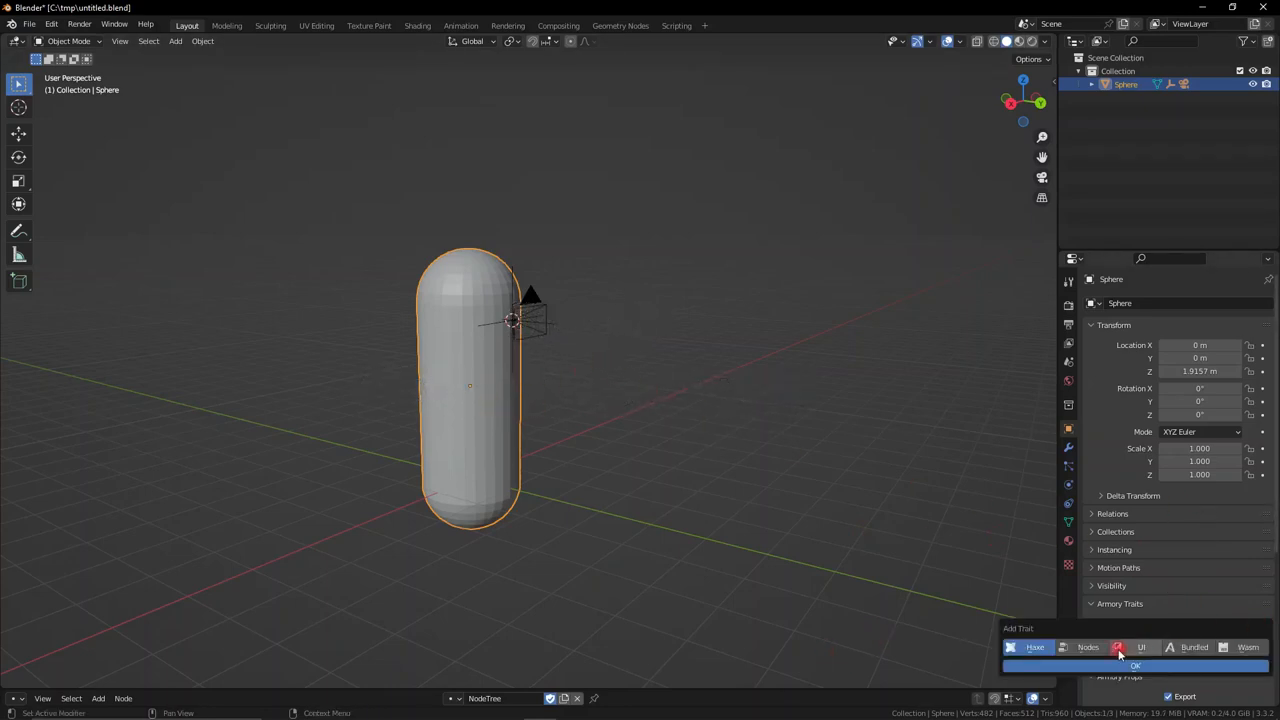
{"action": "left_click", "coordinate": [1136, 664]}
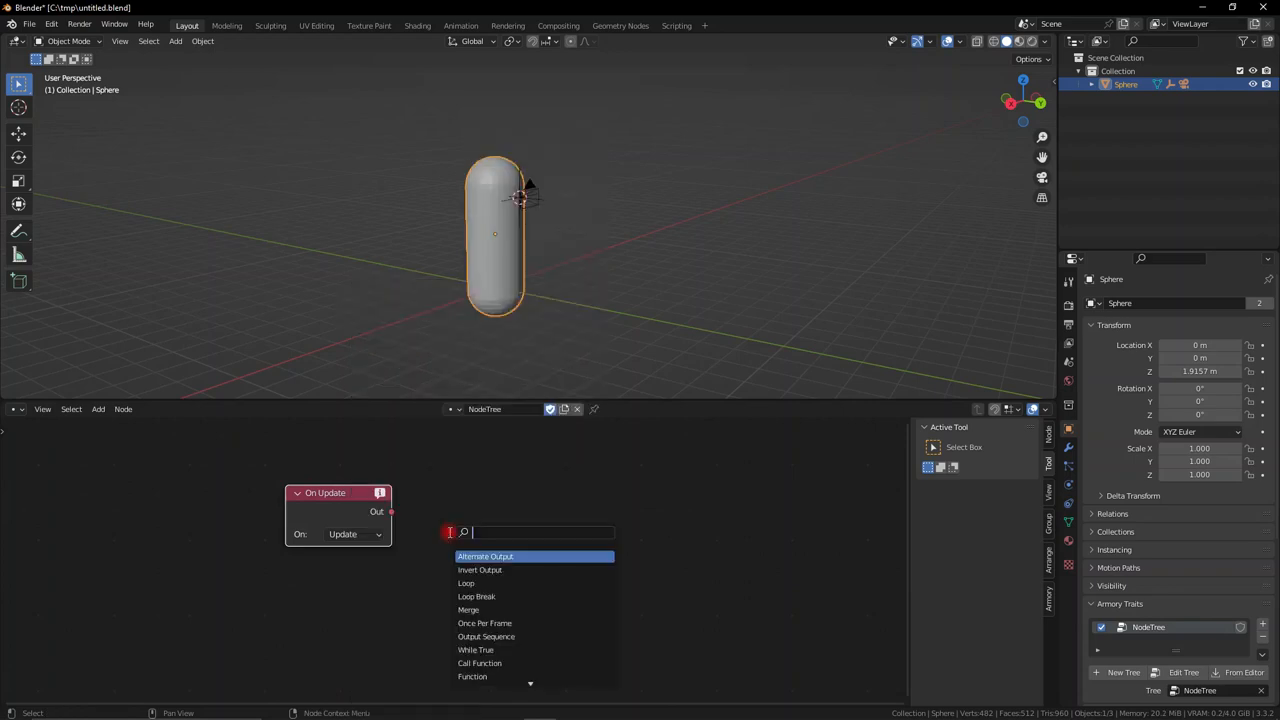
Add Rotate Object, Vector and Get Mouse Movement nodes driven by On Update.
{"action": "type", "text": "rotate"}
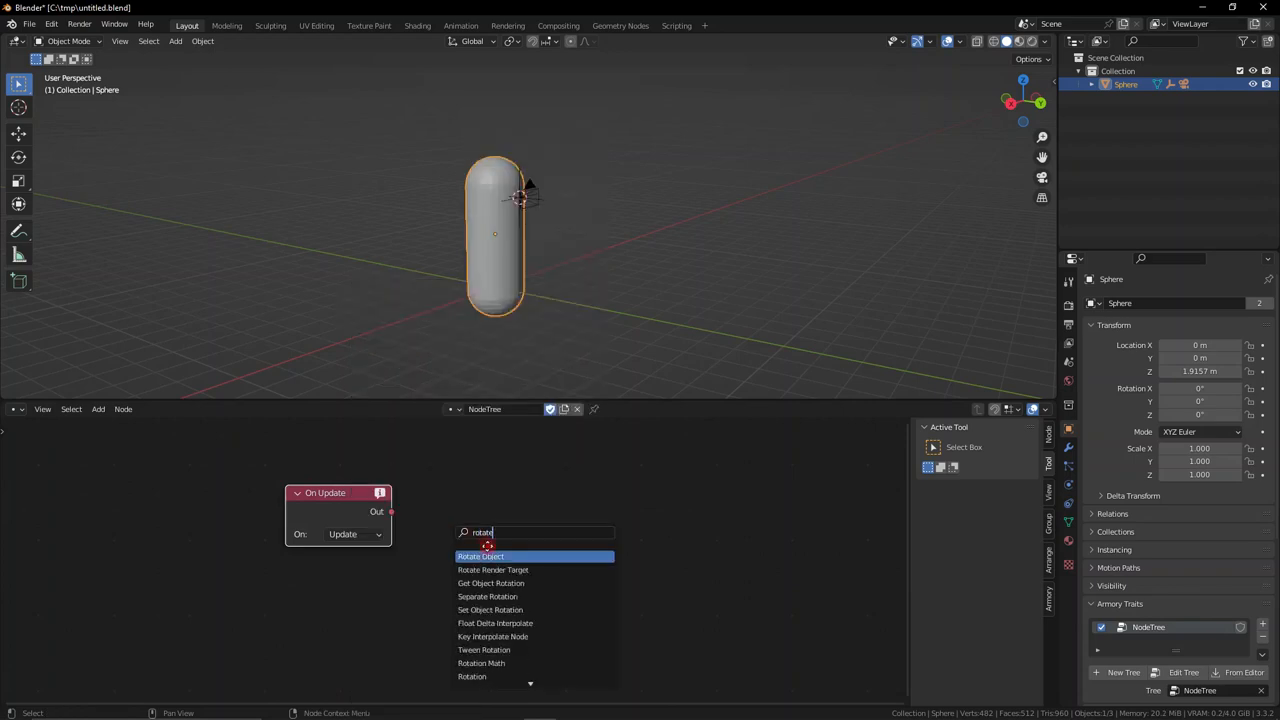
{"action": "left_click", "coordinate": [480, 556]}
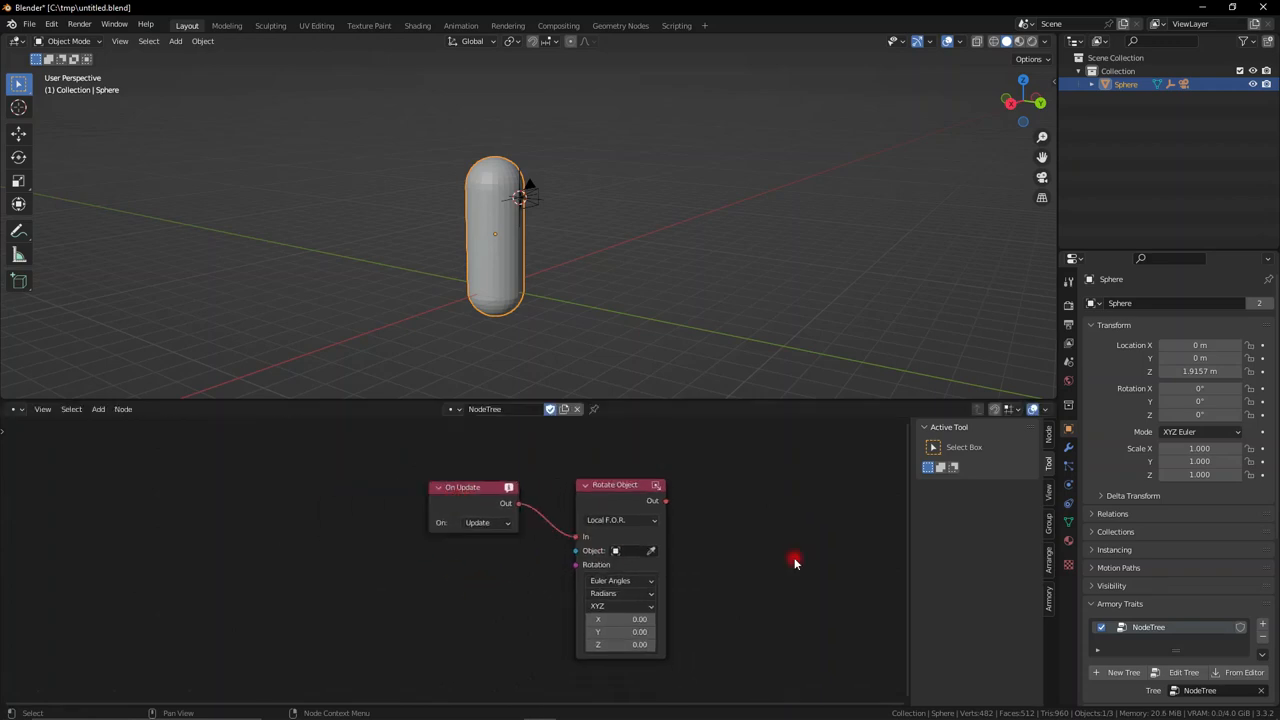
{"action": "type", "text": "vec"}
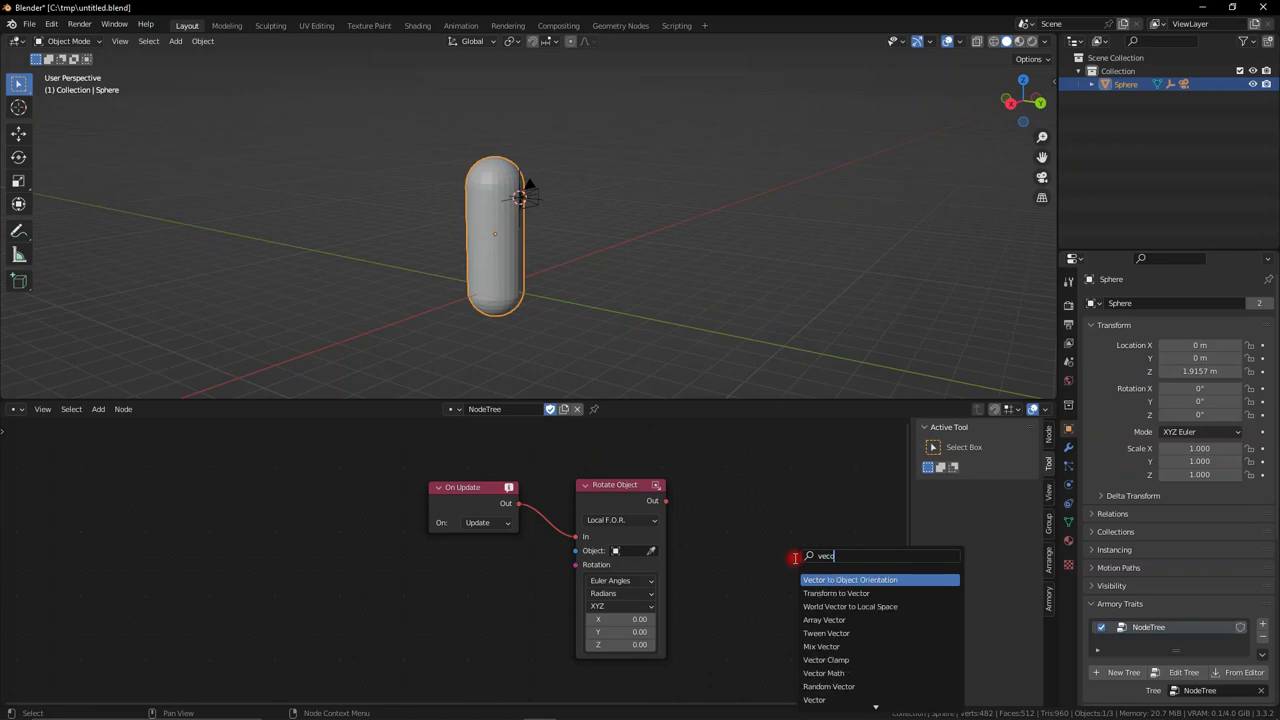
{"action": "left_click", "coordinate": [850, 580]}
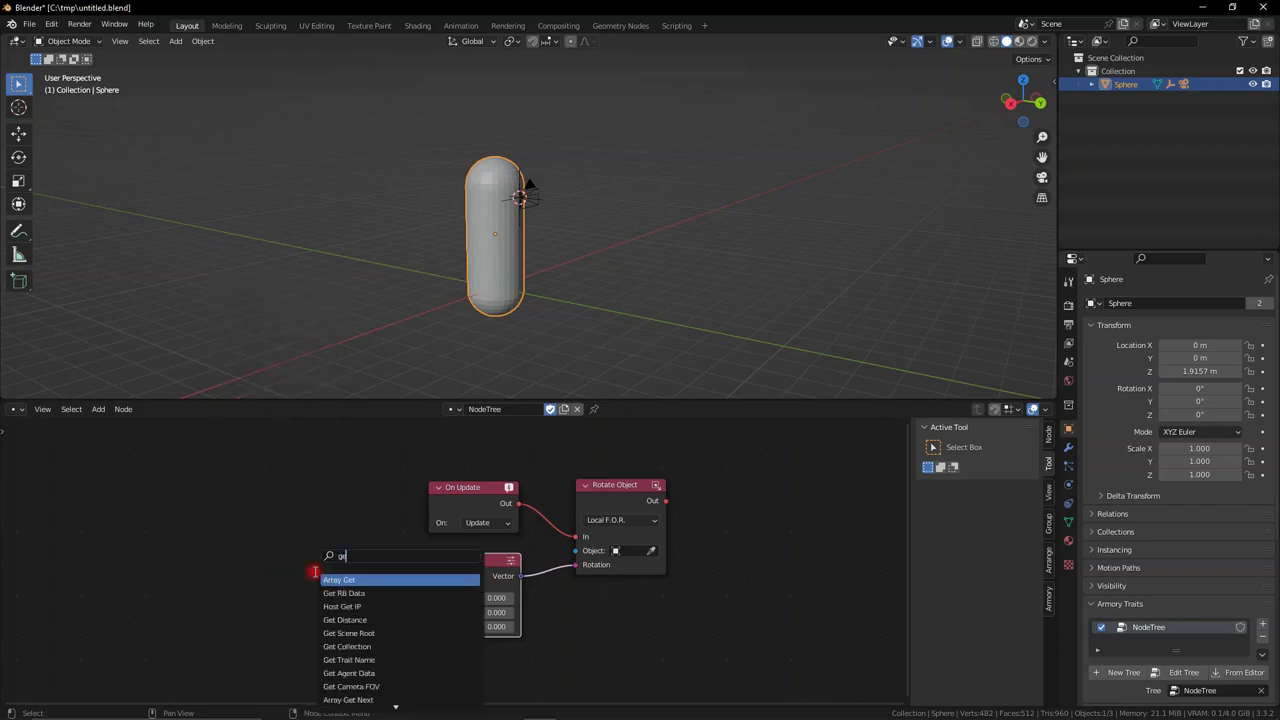
{"action": "type", "text": "get mouse"}
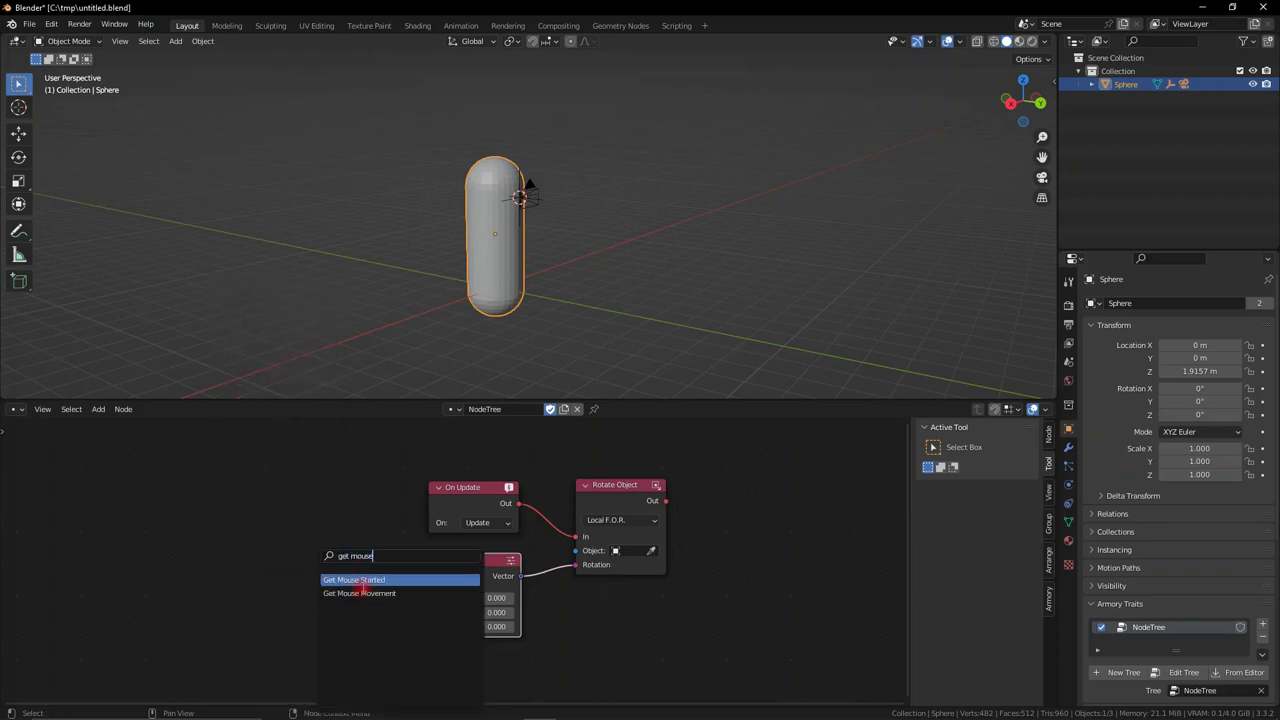
{"action": "left_click", "coordinate": [352, 580]}
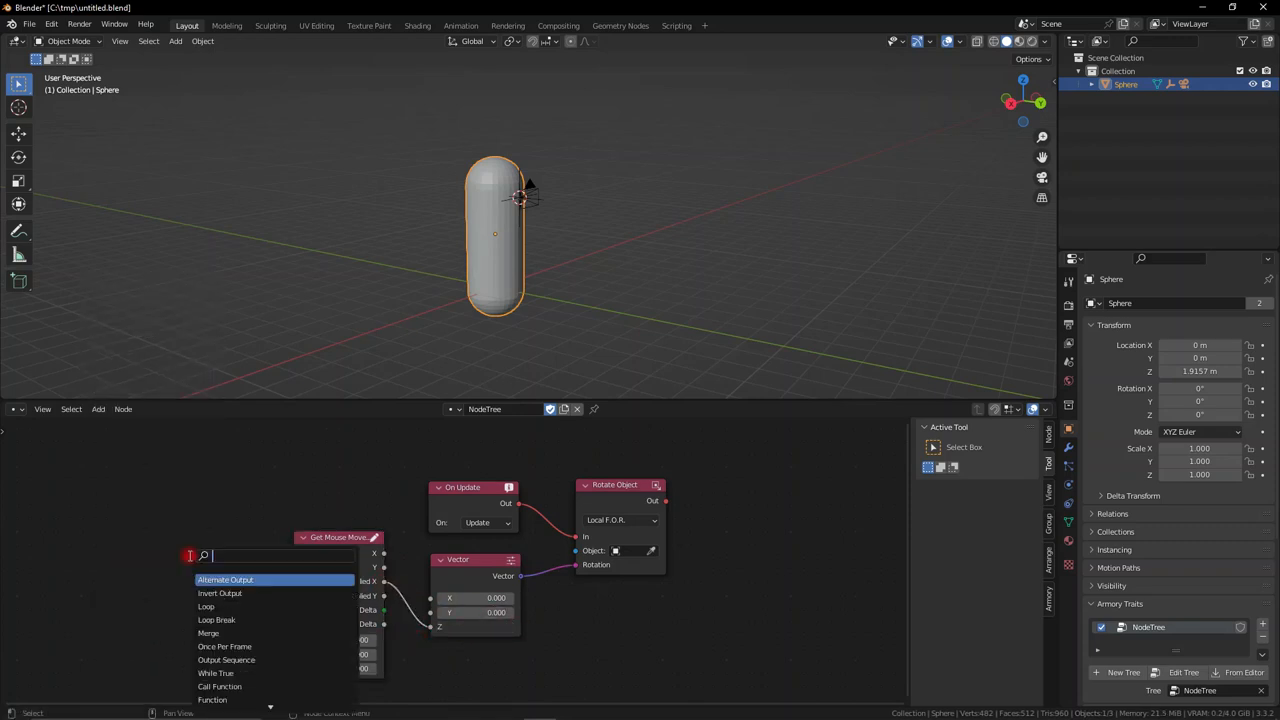
Scale the mouse-movement multiplier with a Math Multiply and Get Application Scale node.
{"action": "left_click", "coordinate": [216, 572]}
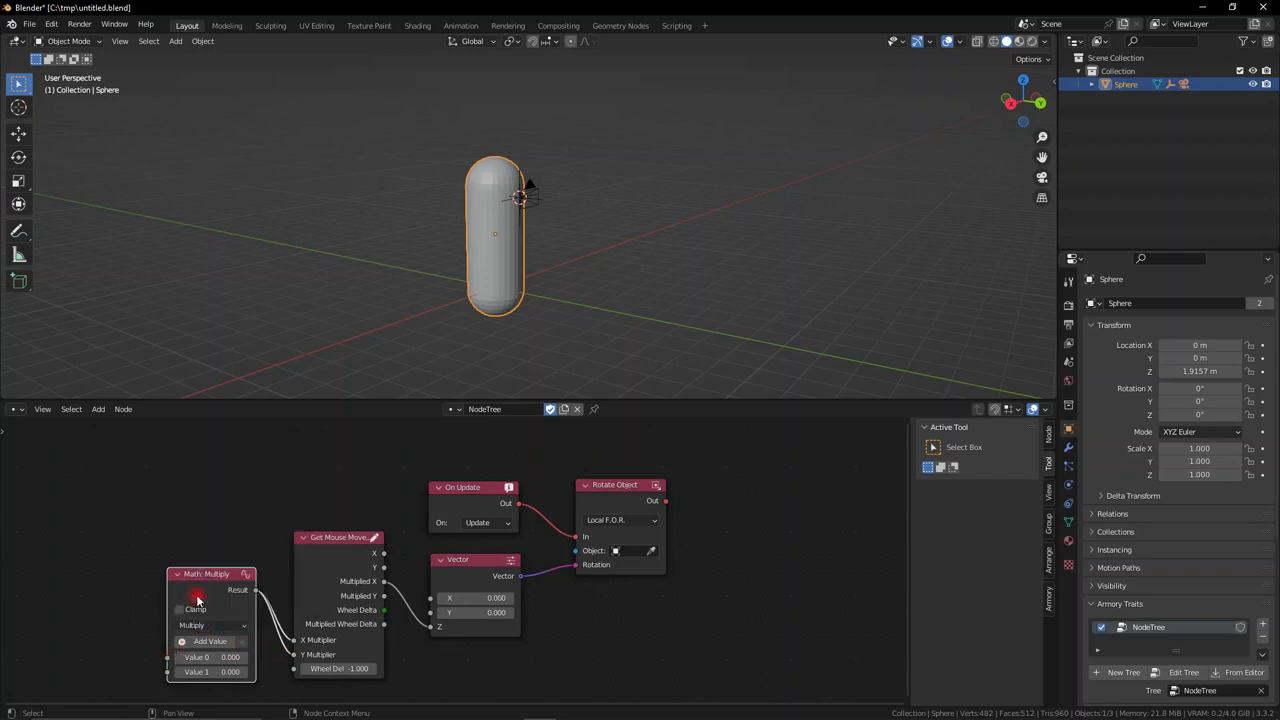
{"action": "type", "text": "appl"}
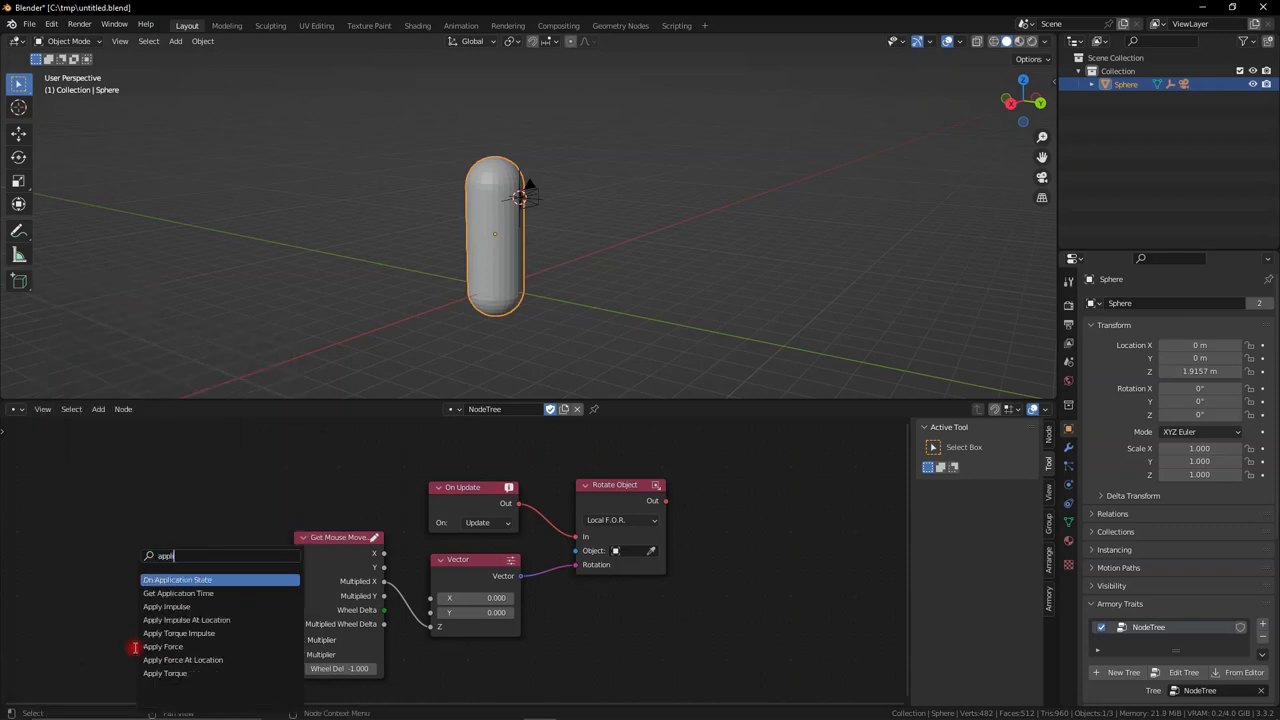
{"action": "left_click", "coordinate": [176, 580]}
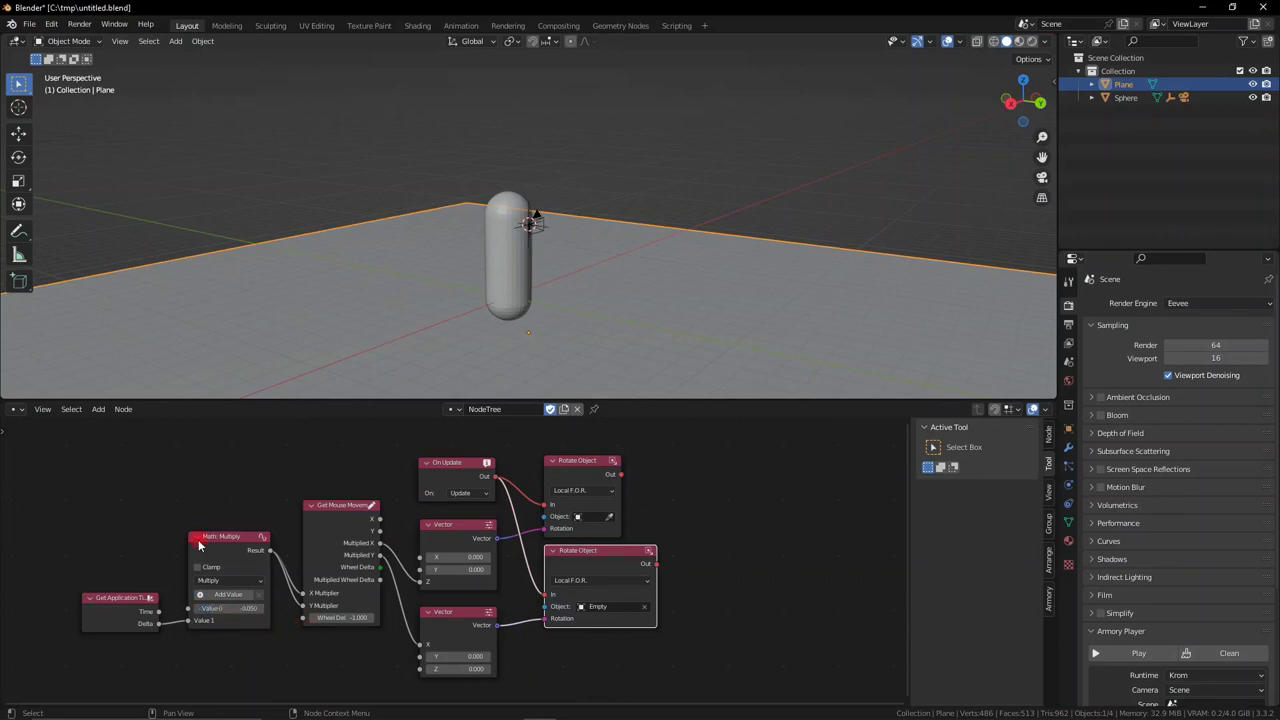
Zoom the node editor while arranging the Empty's second Rotate Object setup.
{"action": "scroll", "scroll_direction": "up", "scroll_amount": 3}
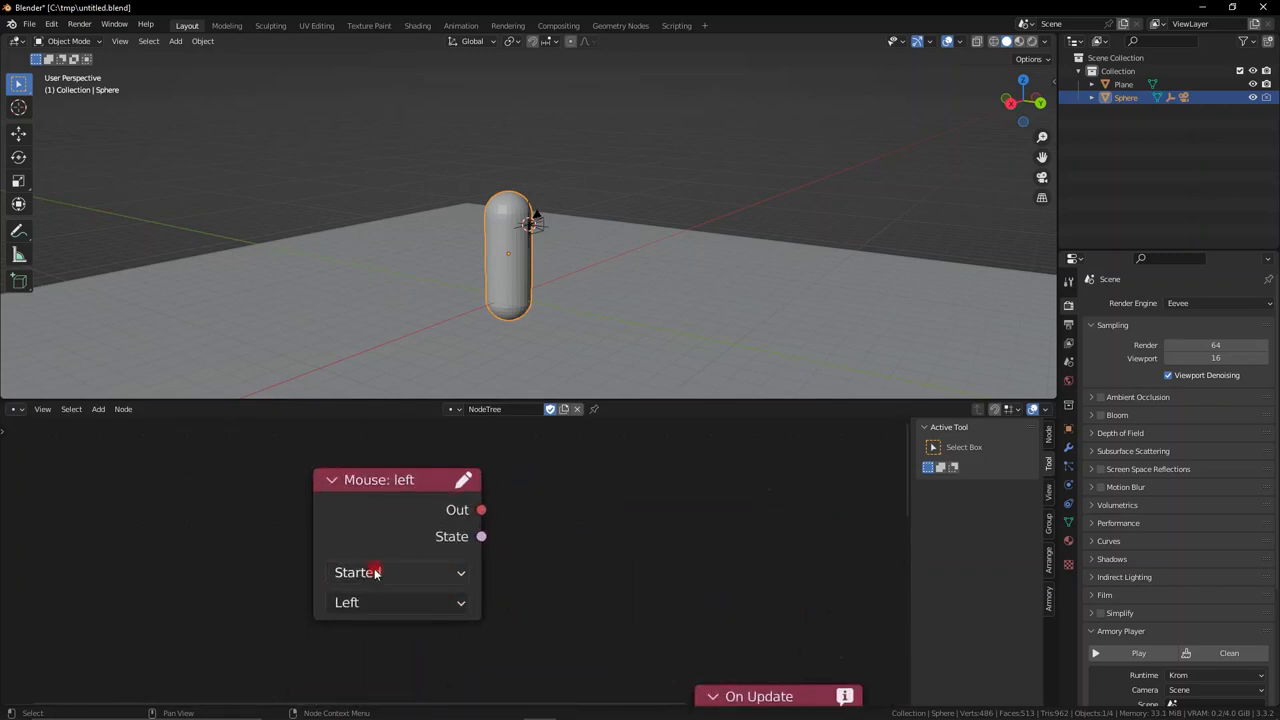
Wire Mouse Moved into Set Cursor State Hide Locked and choose the keyboard node's key.
{"action": "left_click_drag", "start_coordinate": [480, 510], "coordinate": [596, 568]}
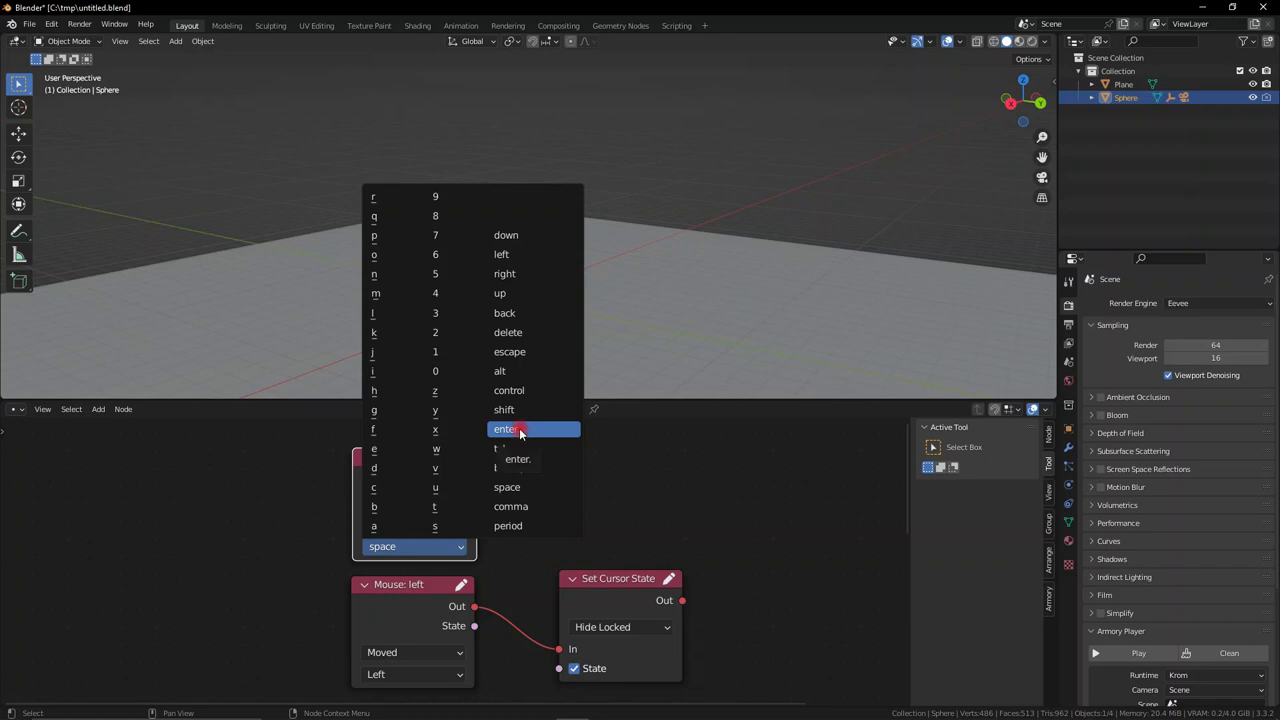
{"action": "left_click", "coordinate": [510, 352]}
{"action": "type", "text": "update"}
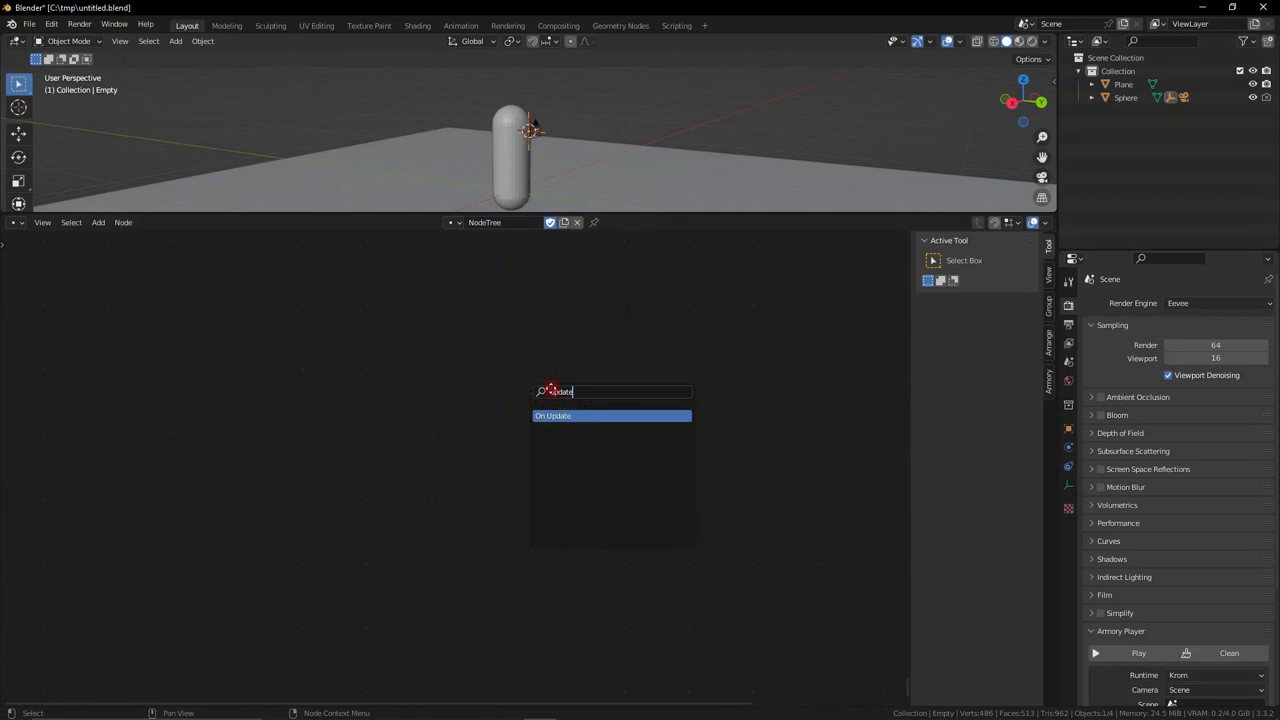
Add a Gate node and link On Update's output into it.
{"action": "left_click", "coordinate": [552, 414]}
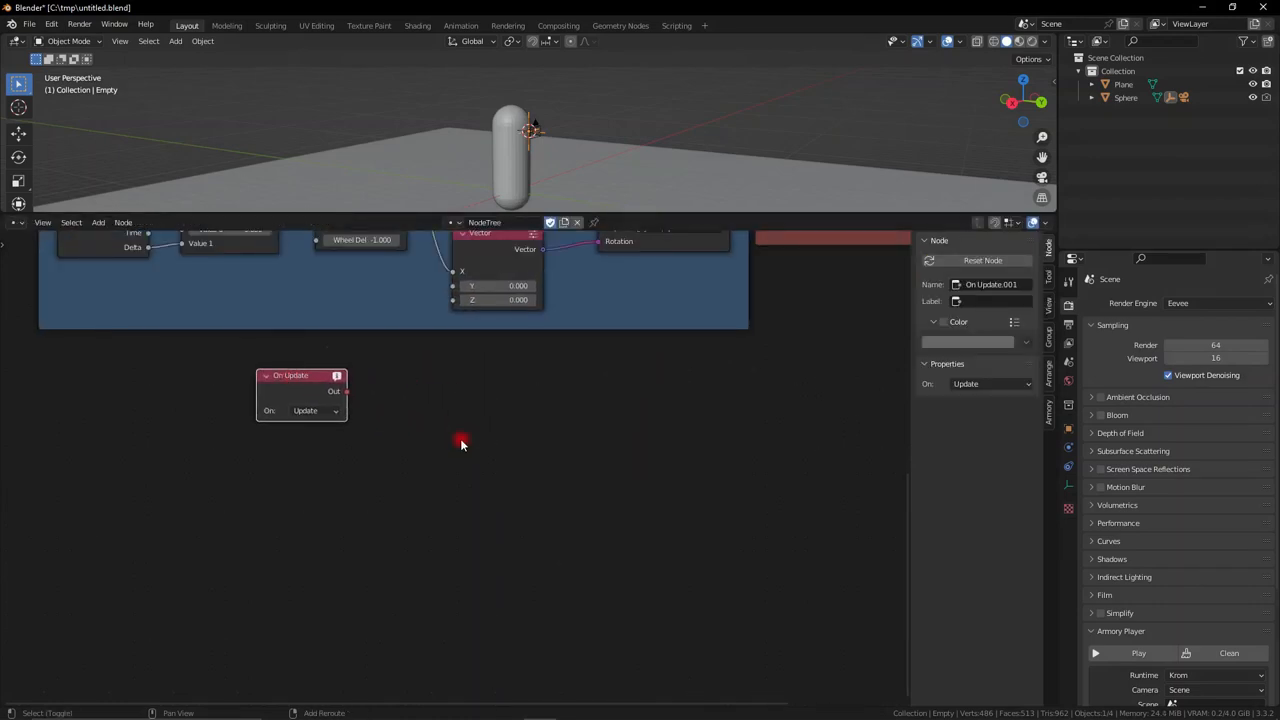
{"action": "type", "text": "gate"}
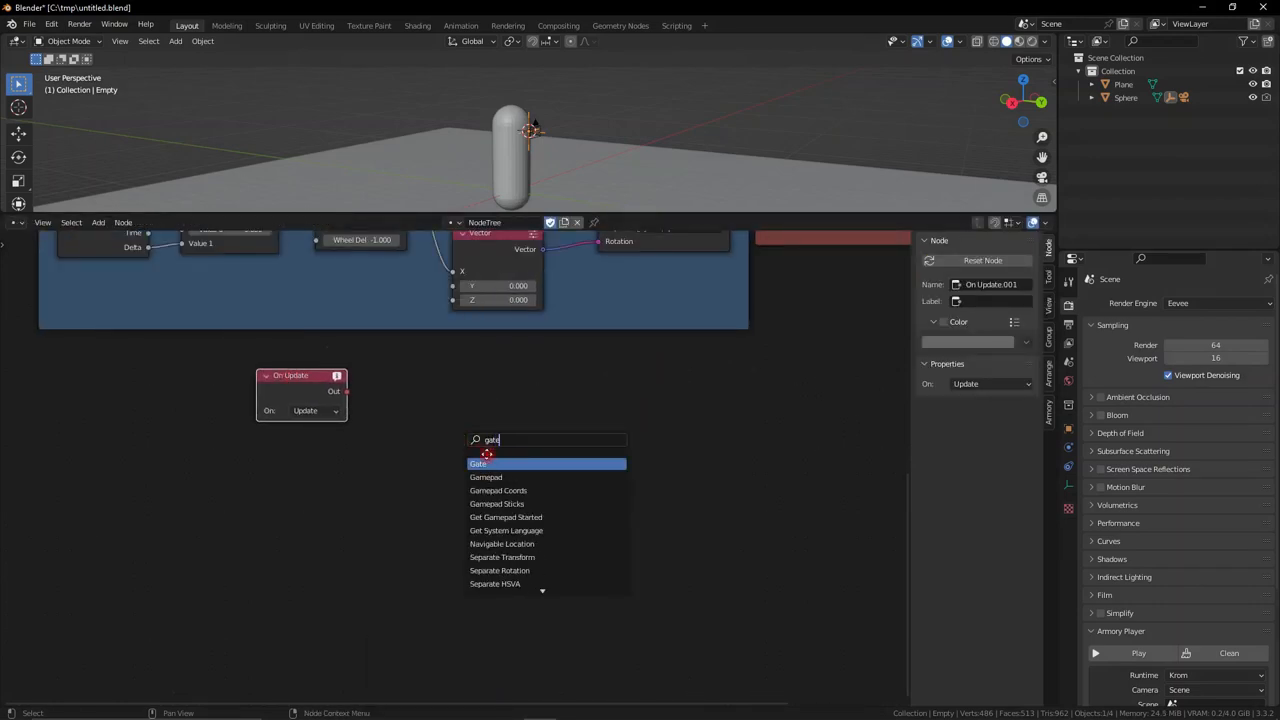
{"action": "left_click", "coordinate": [478, 464]}
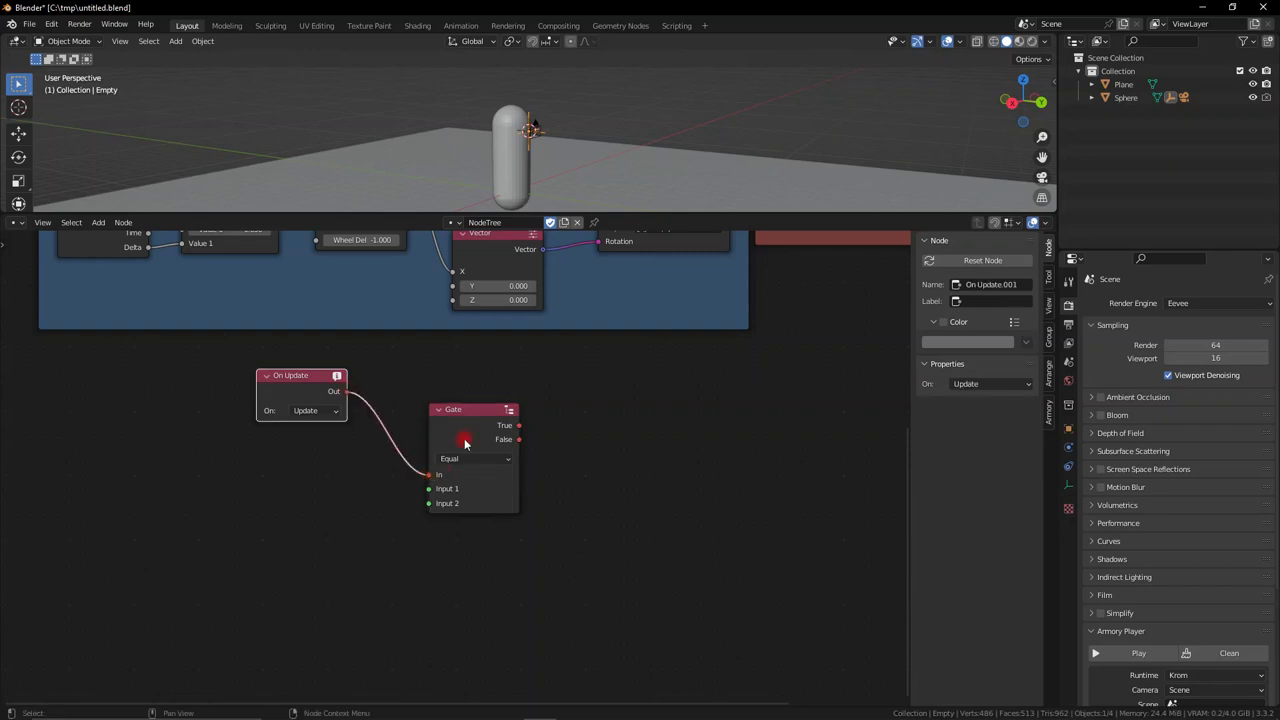
{"action": "left_click", "coordinate": [464, 444]}
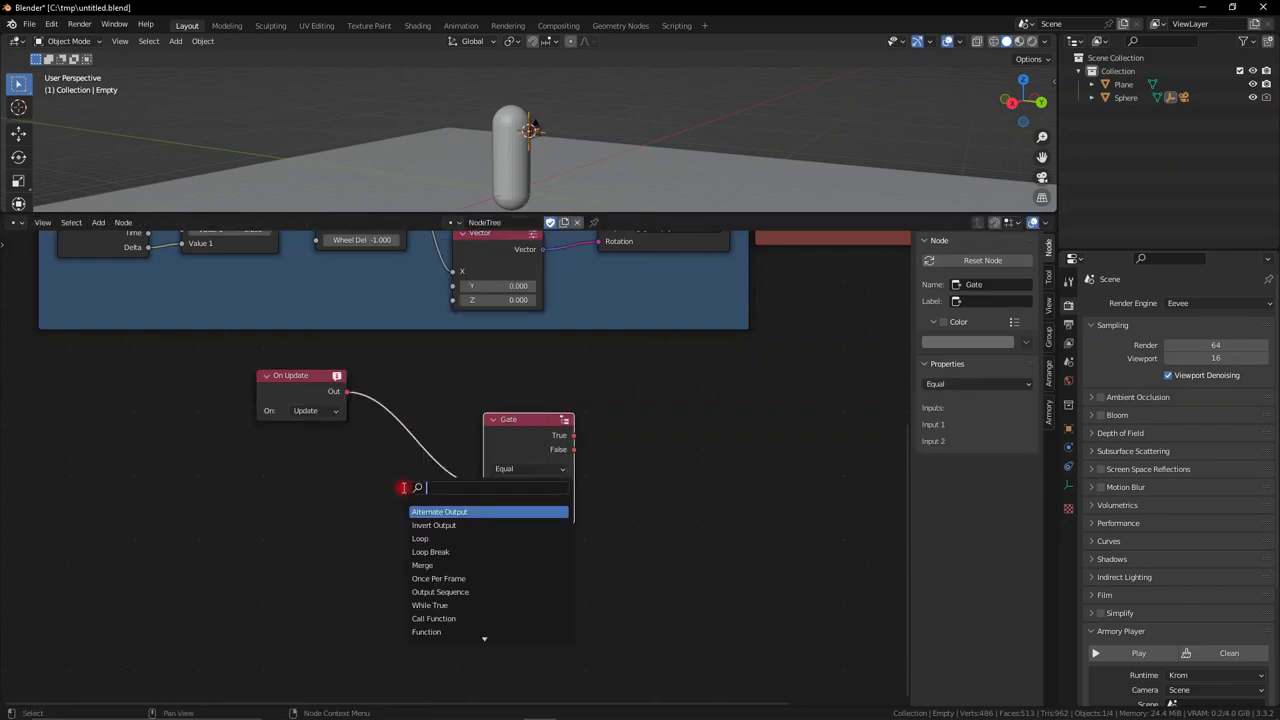
Add a Float node set to -45 feeding the Gate's Input 2.
{"action": "type", "text": "floa"}
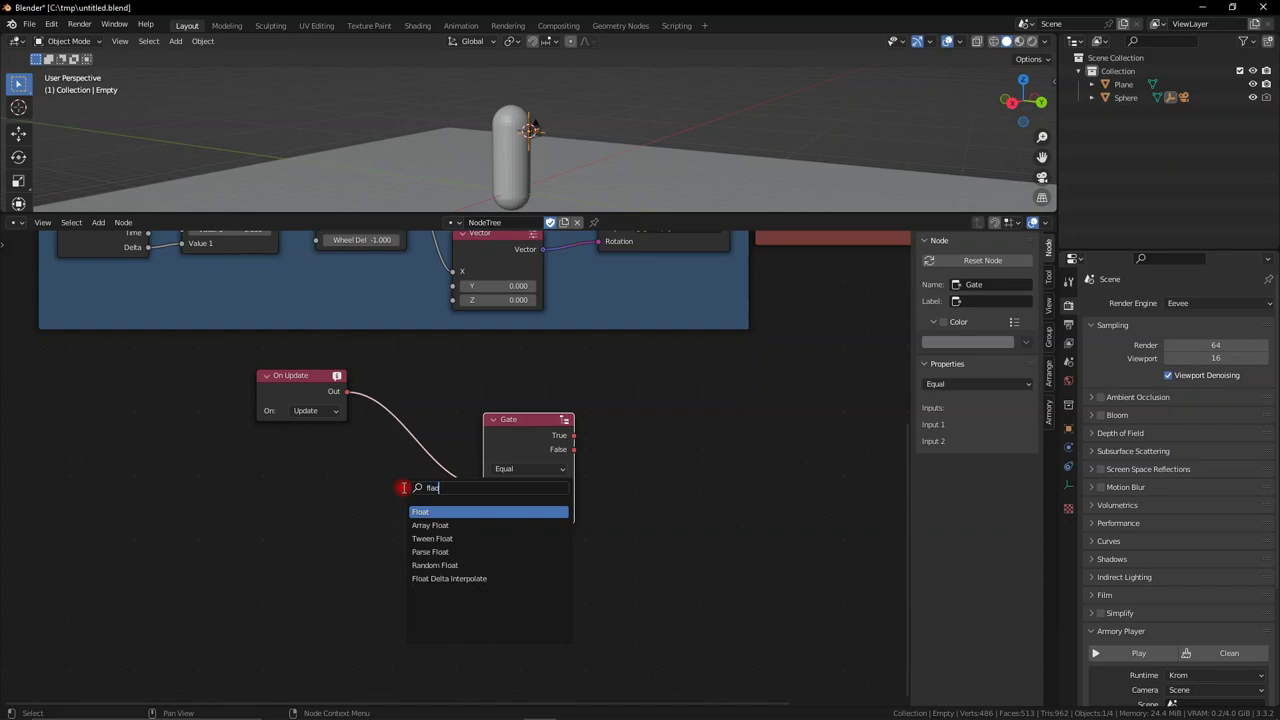
{"action": "left_click", "coordinate": [420, 512]}
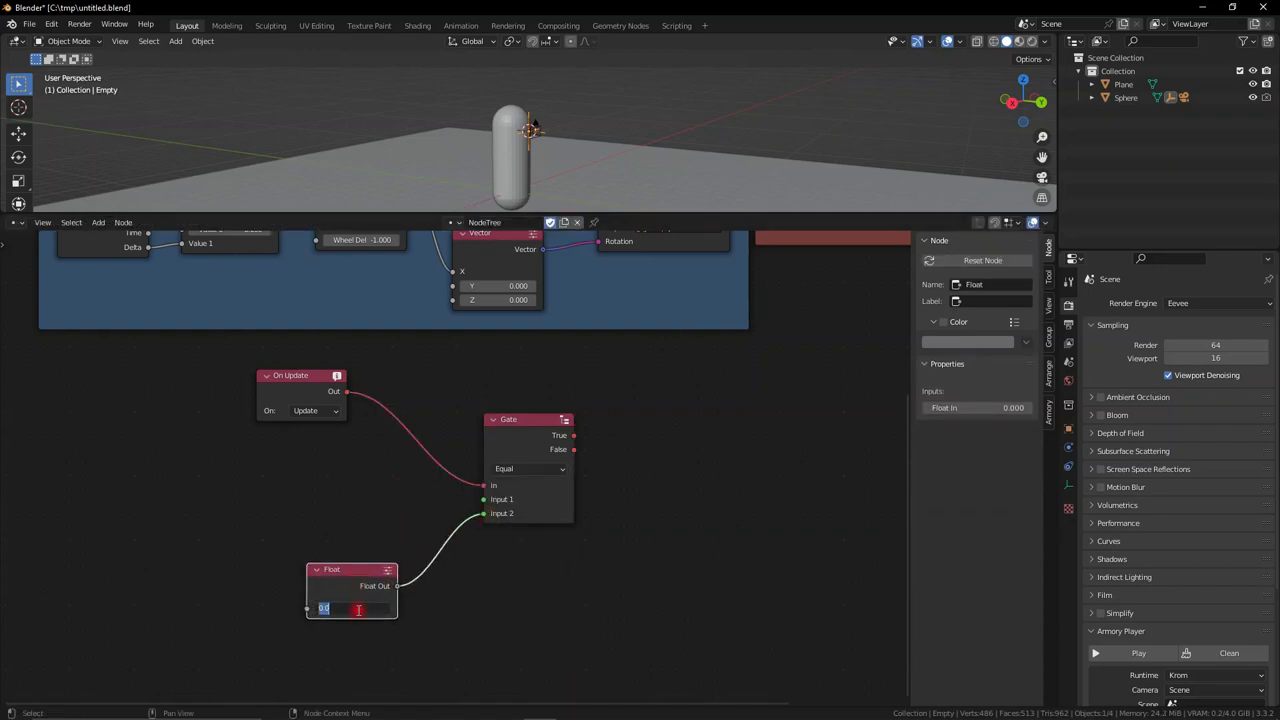
{"action": "type", "text": "-45.000"}
{"action": "type", "text": "get rota"}
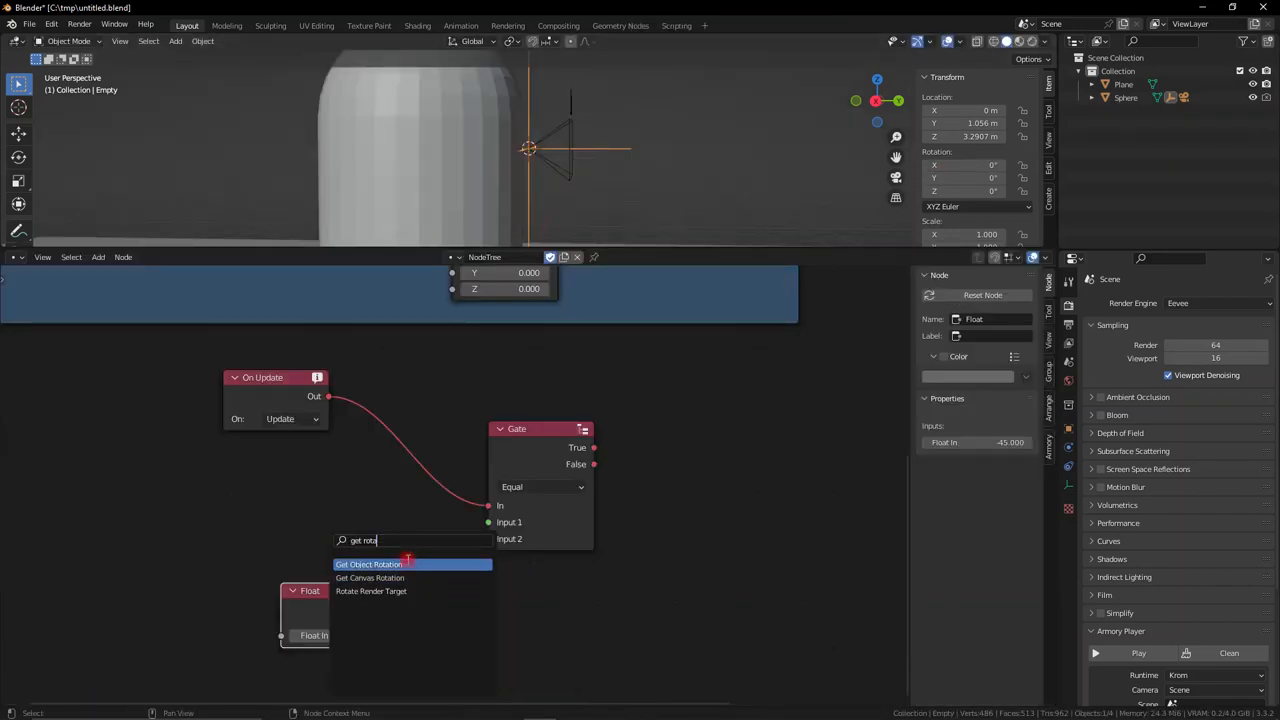
Chain Get Object Rotation (Empty), Separate Rotation and Separate XYZ into the Gate's Input 1.
{"action": "left_click", "coordinate": [368, 564]}
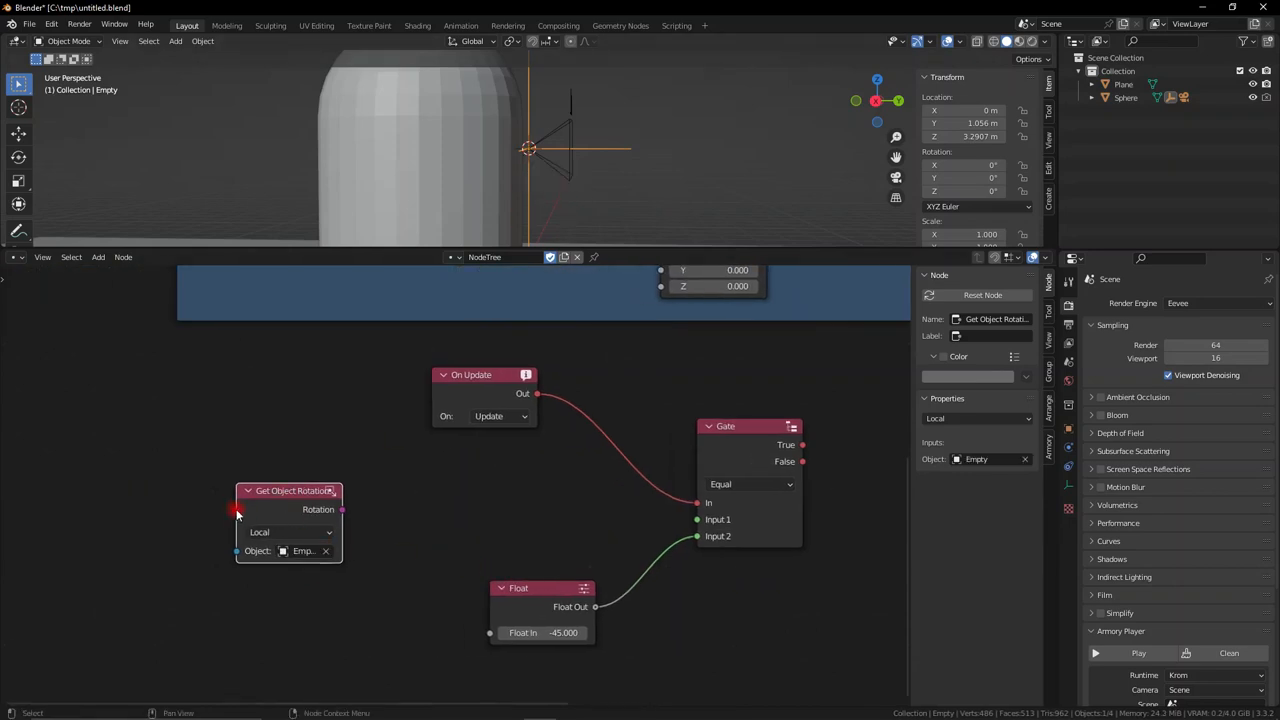
{"action": "type", "text": "separ"}
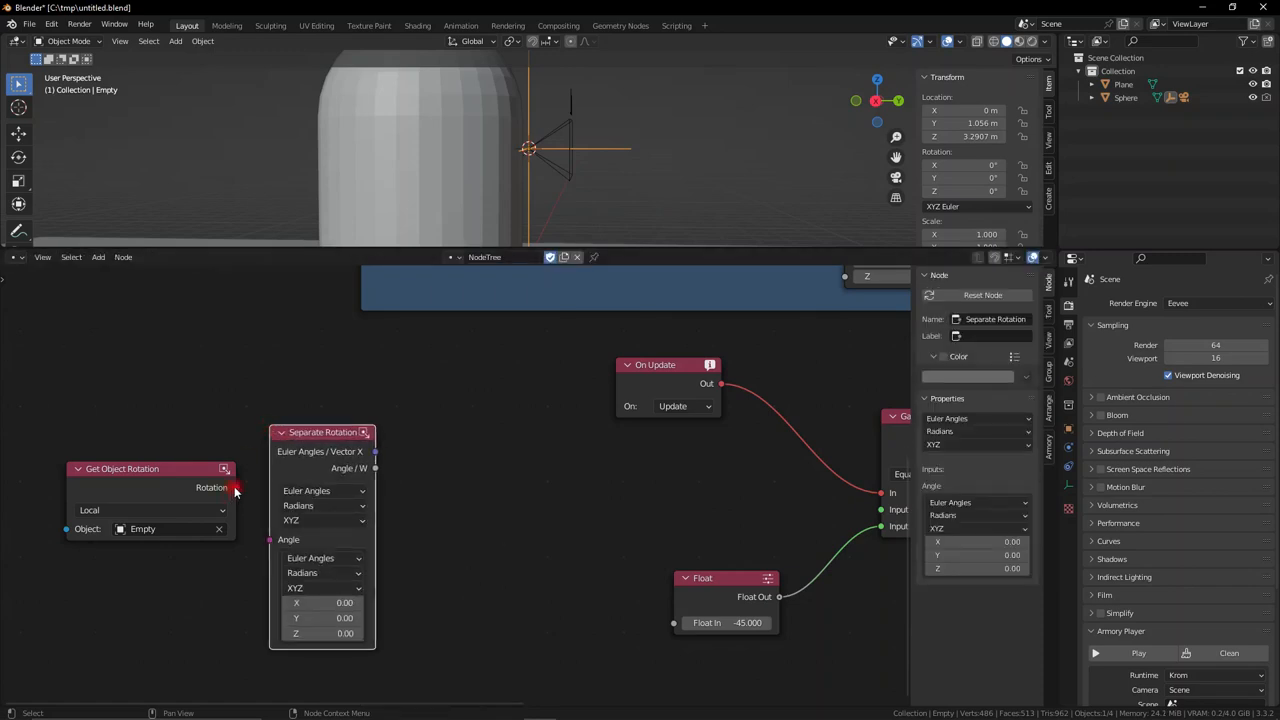
{"action": "left_click", "coordinate": [324, 504]}
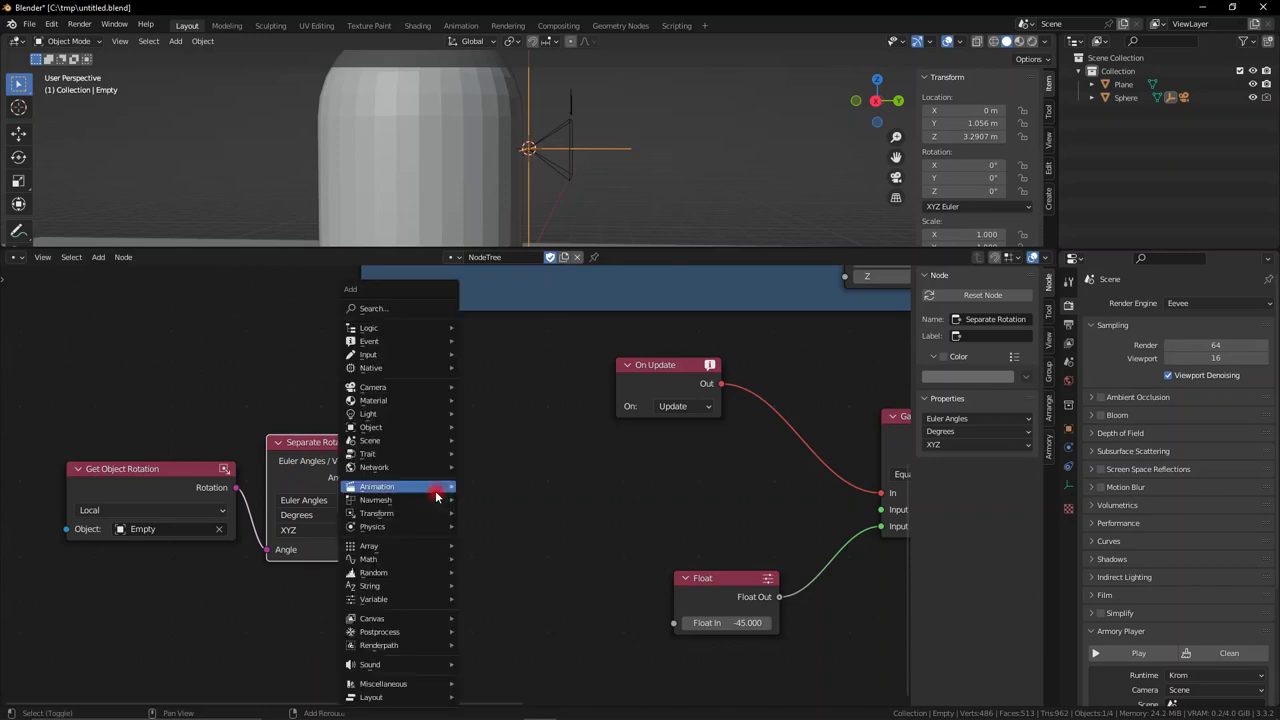
{"action": "type", "text": "separ"}
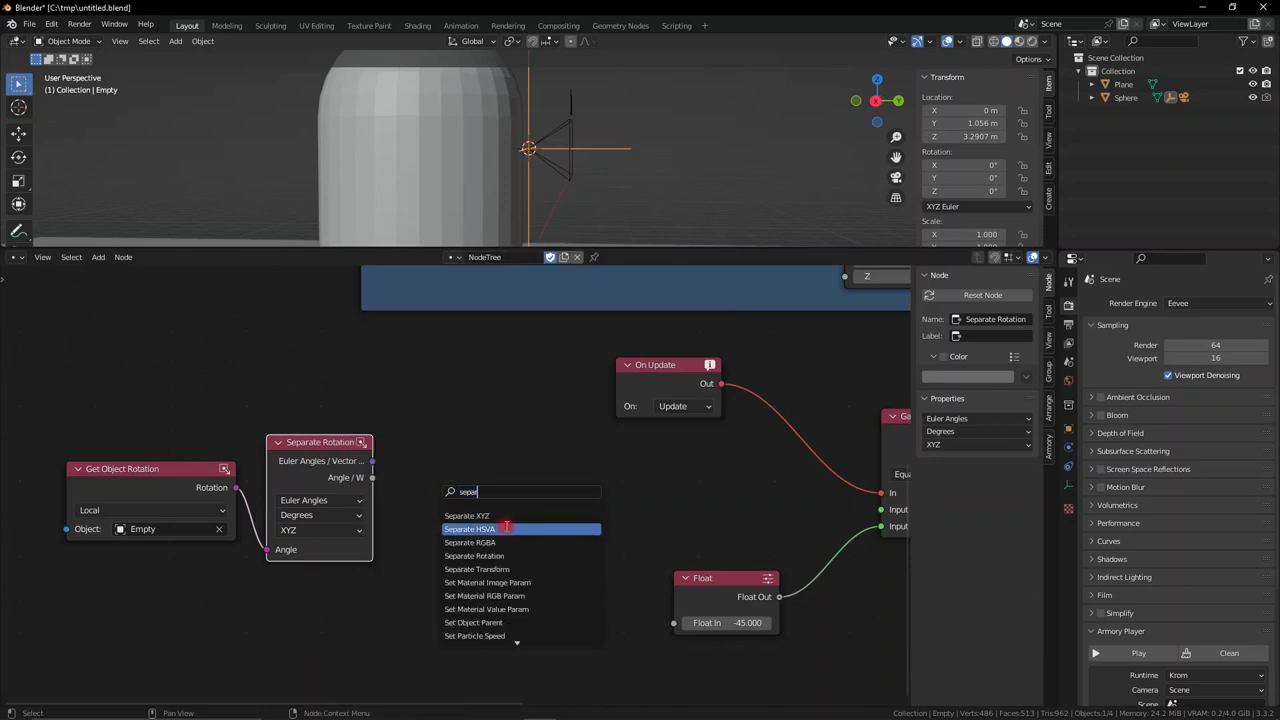
{"action": "left_click", "coordinate": [466, 516]}
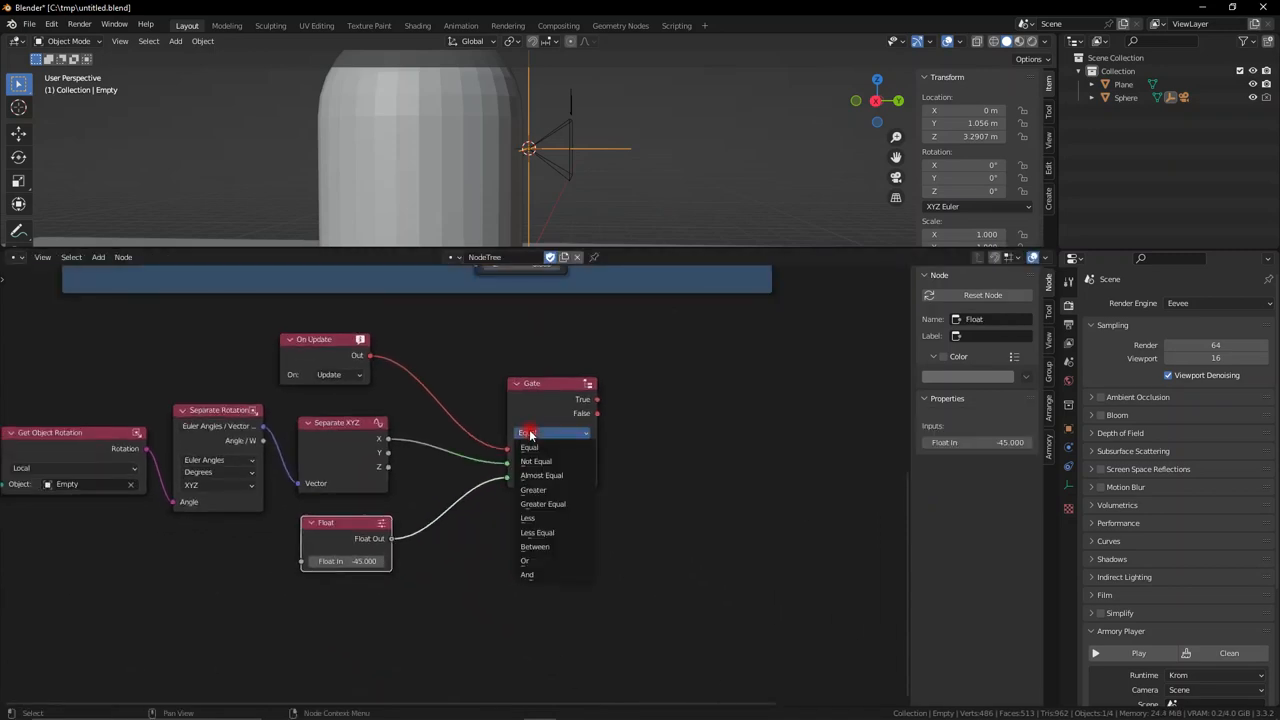
Set the Gate node's comparison operation to Less Equal.
{"action": "left_click", "coordinate": [536, 532]}
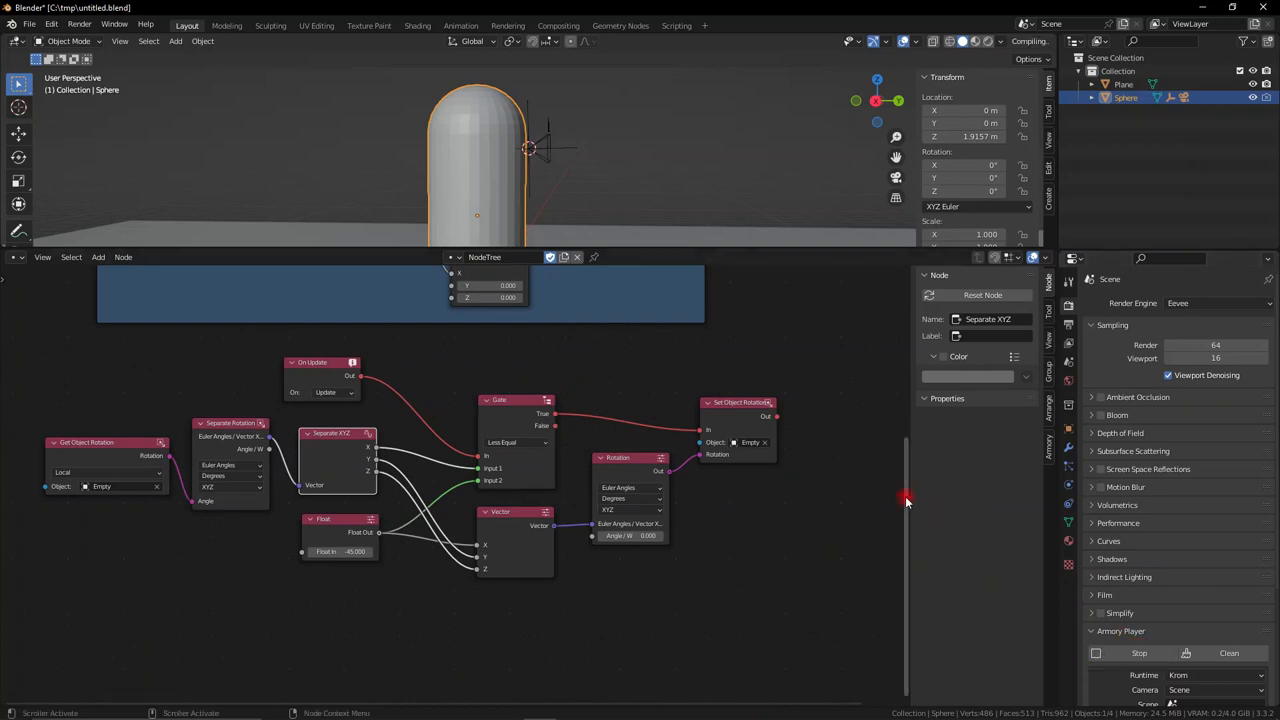
{"action": "mouse_move", "coordinate": [590, 384]}
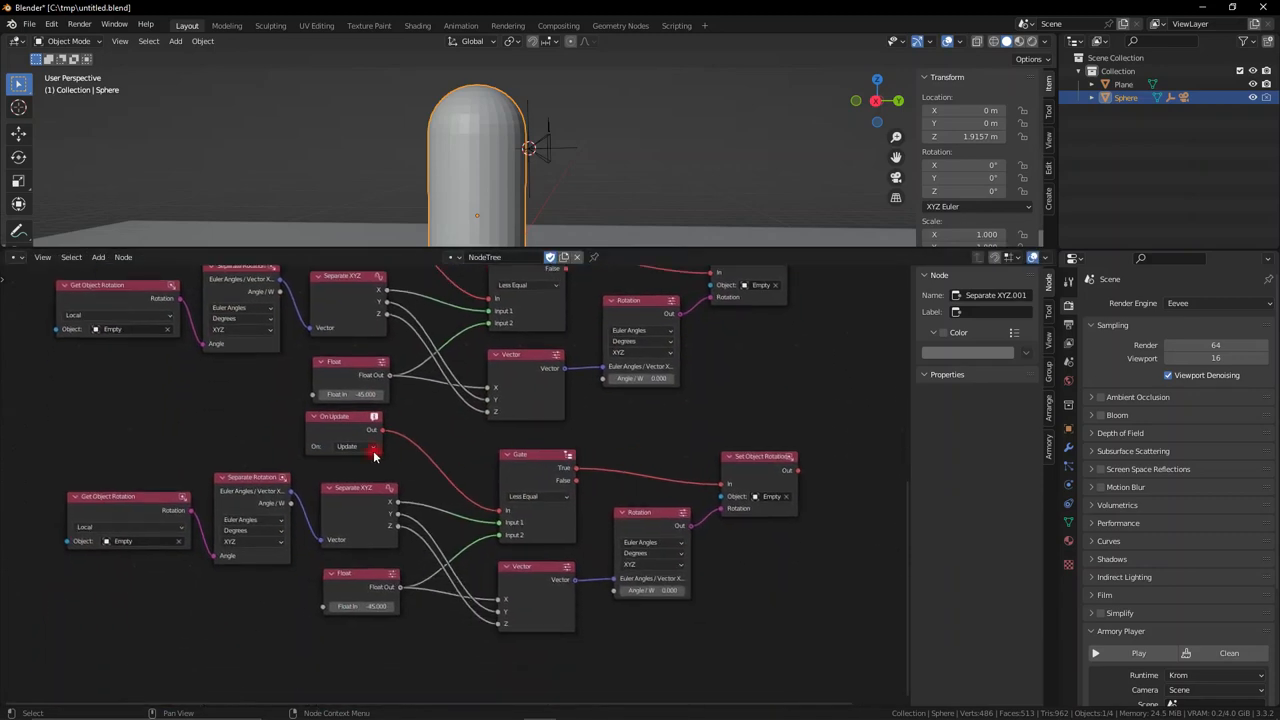
Place the duplicated pitch-limit chain above the original and edit its Float limit value.
{"action": "left_click", "coordinate": [344, 416]}
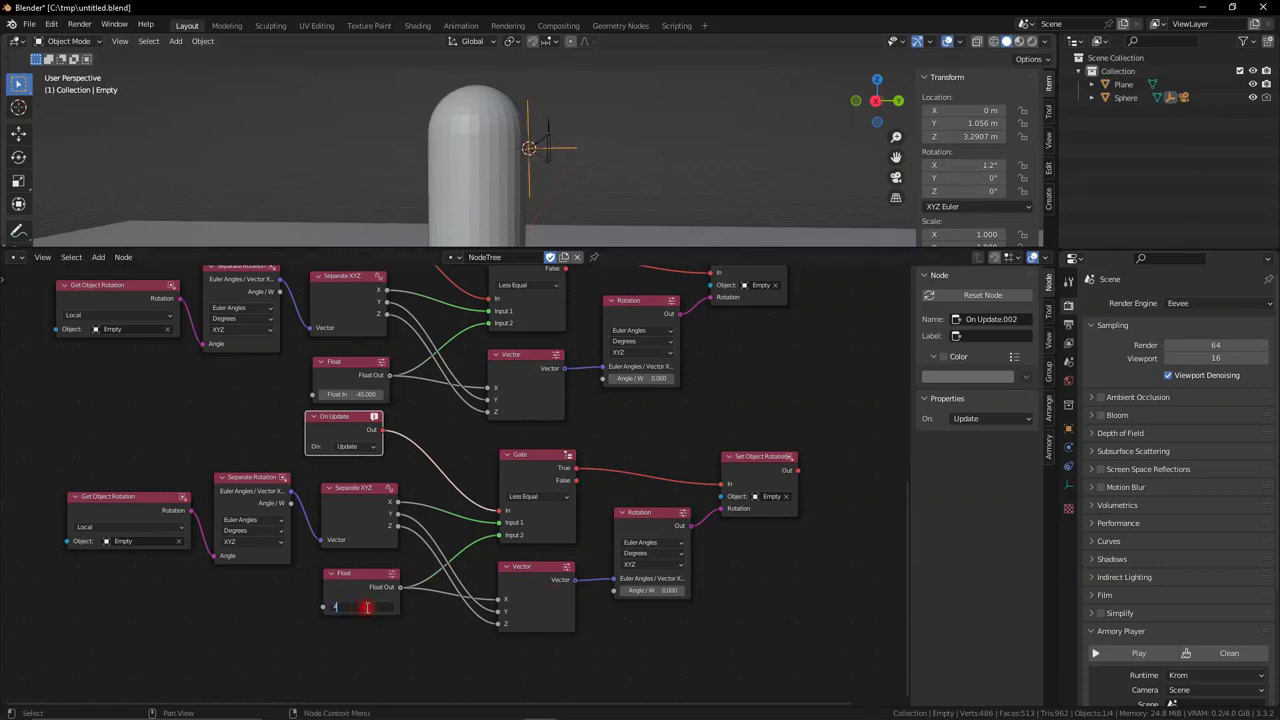
{"action": "left_click", "coordinate": [536, 496]}
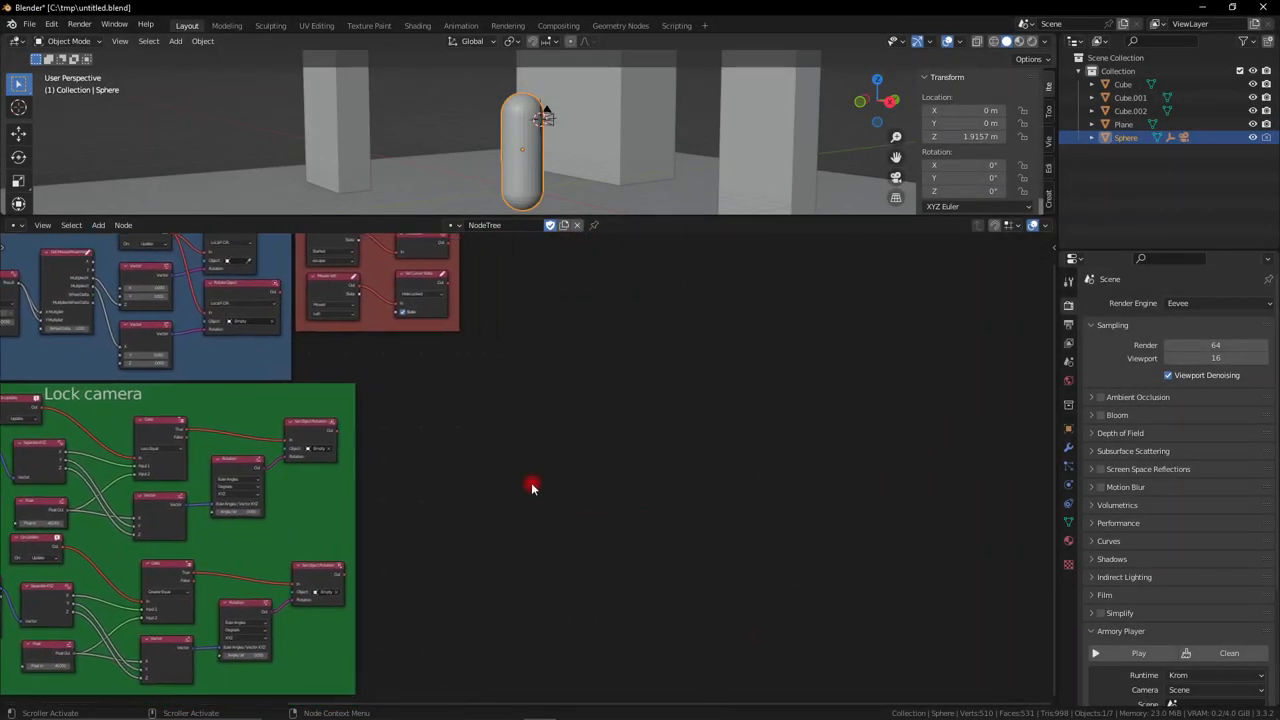
Add a Keyboard node via search ('key') to trigger a Translate Object node.
{"action": "type", "text": "key"}
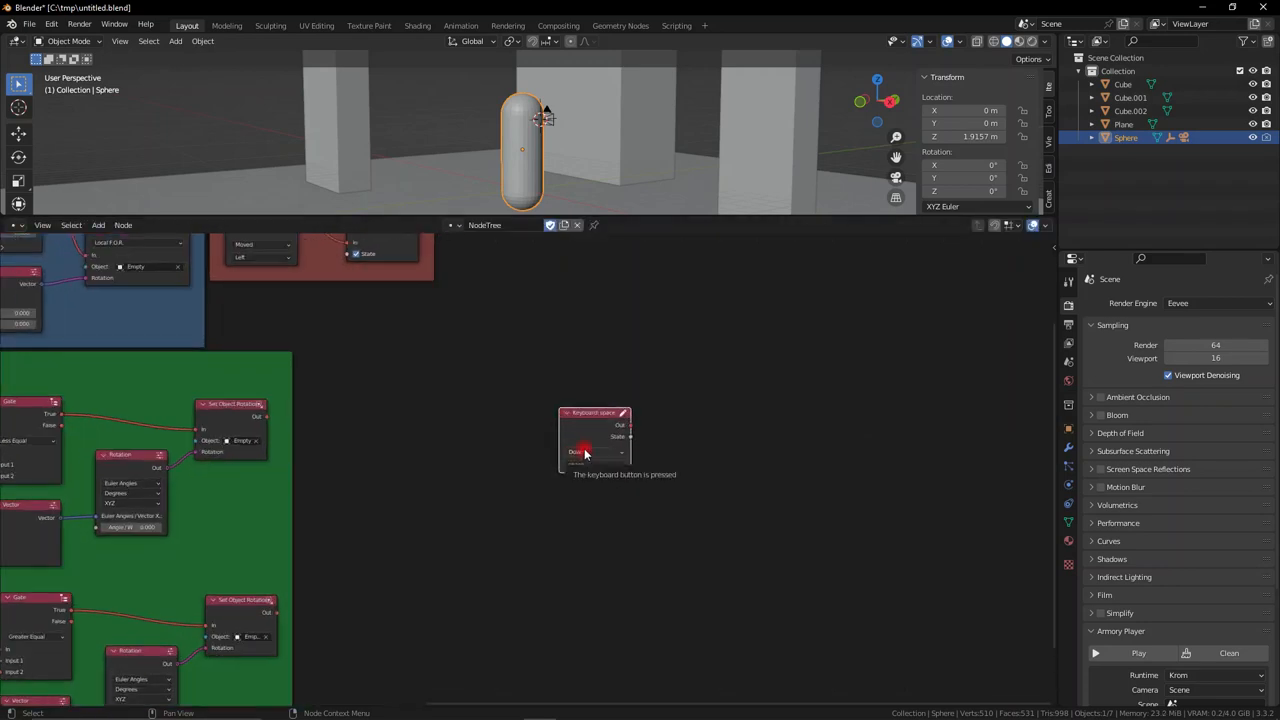
{"action": "left_click", "coordinate": [598, 452]}
{"action": "type", "text": "math"}
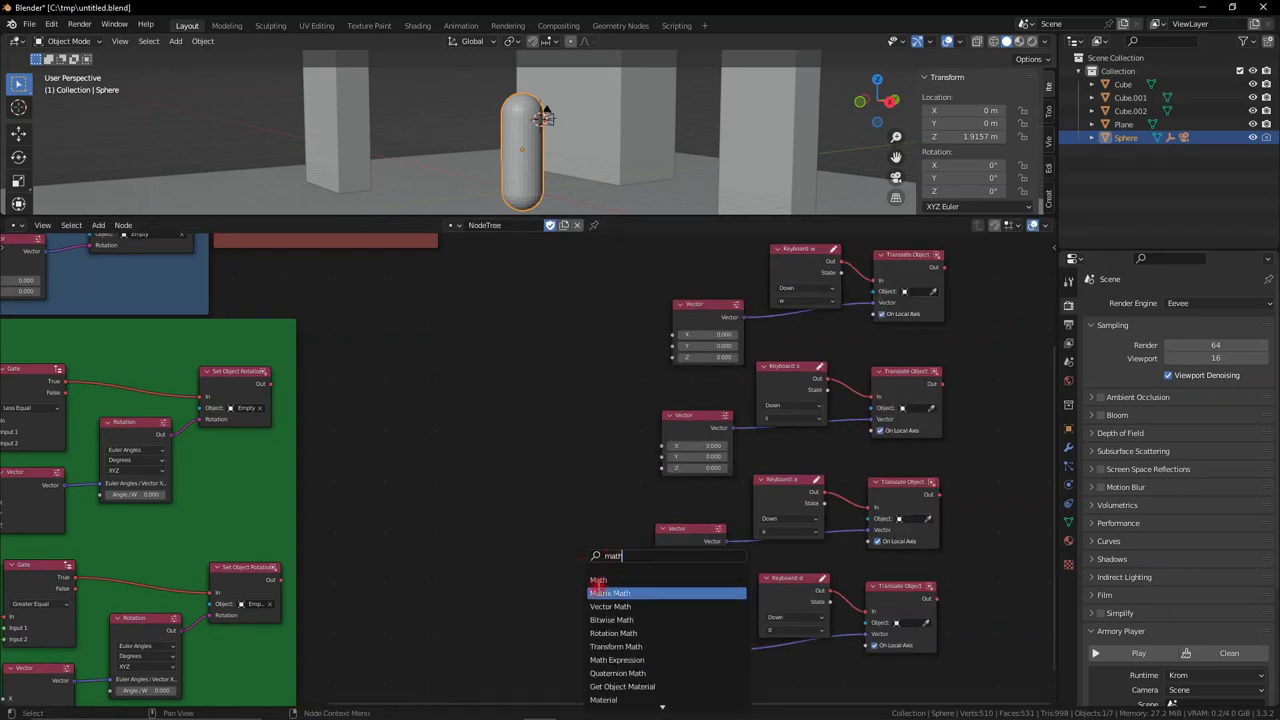
Add a Multiply Math node and a speed variable Float (1.000), feeding the scaled result into the movement vectors.
{"action": "left_click", "coordinate": [598, 580]}
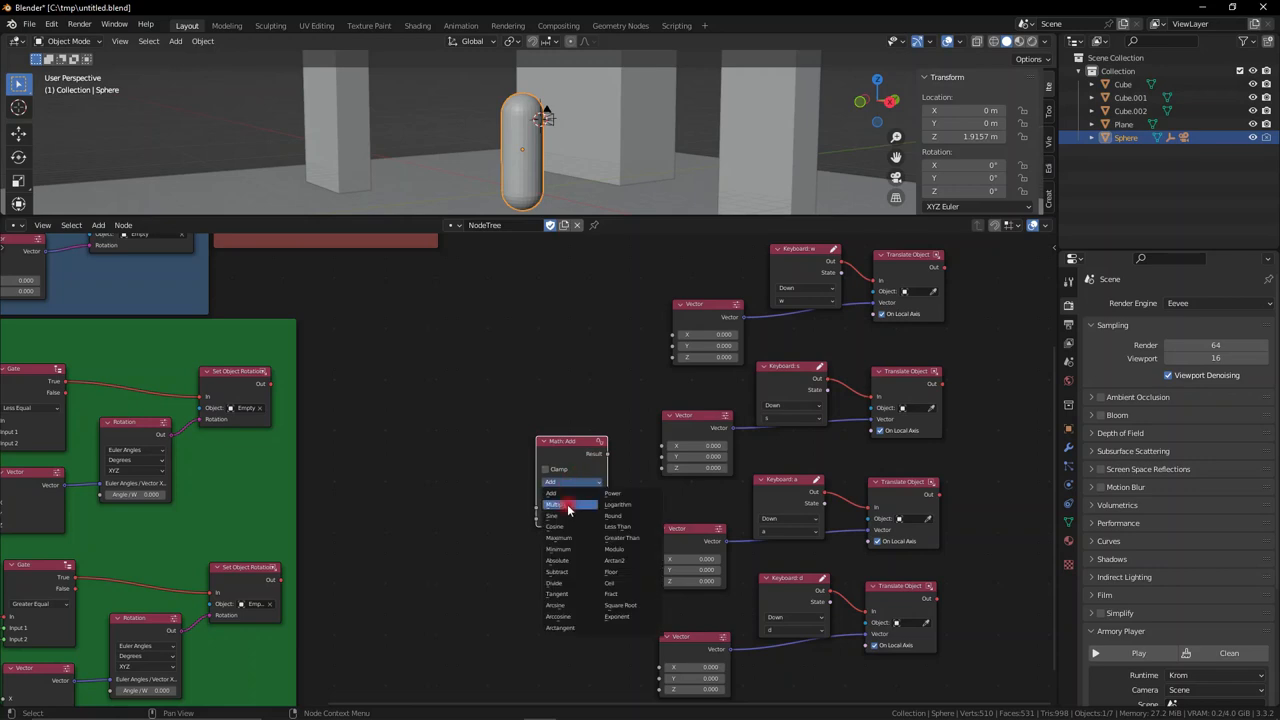
{"action": "left_click", "coordinate": [556, 504]}
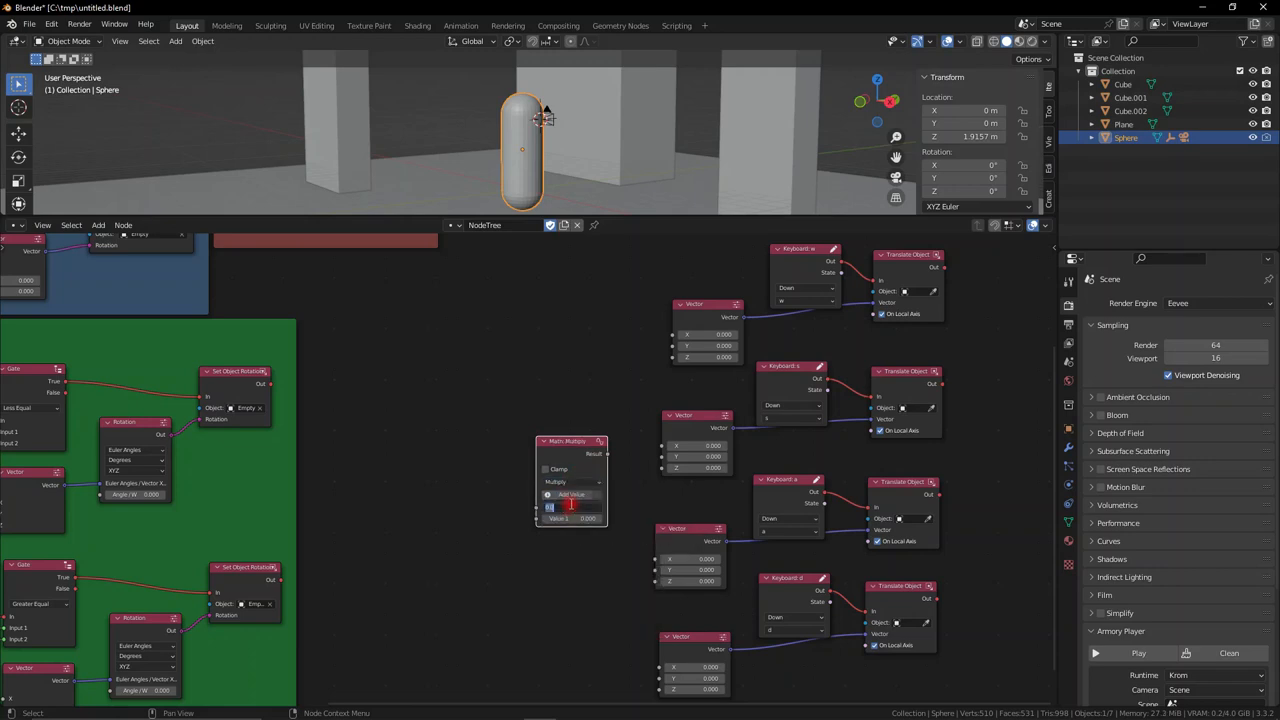
{"action": "type", "text": "float"}
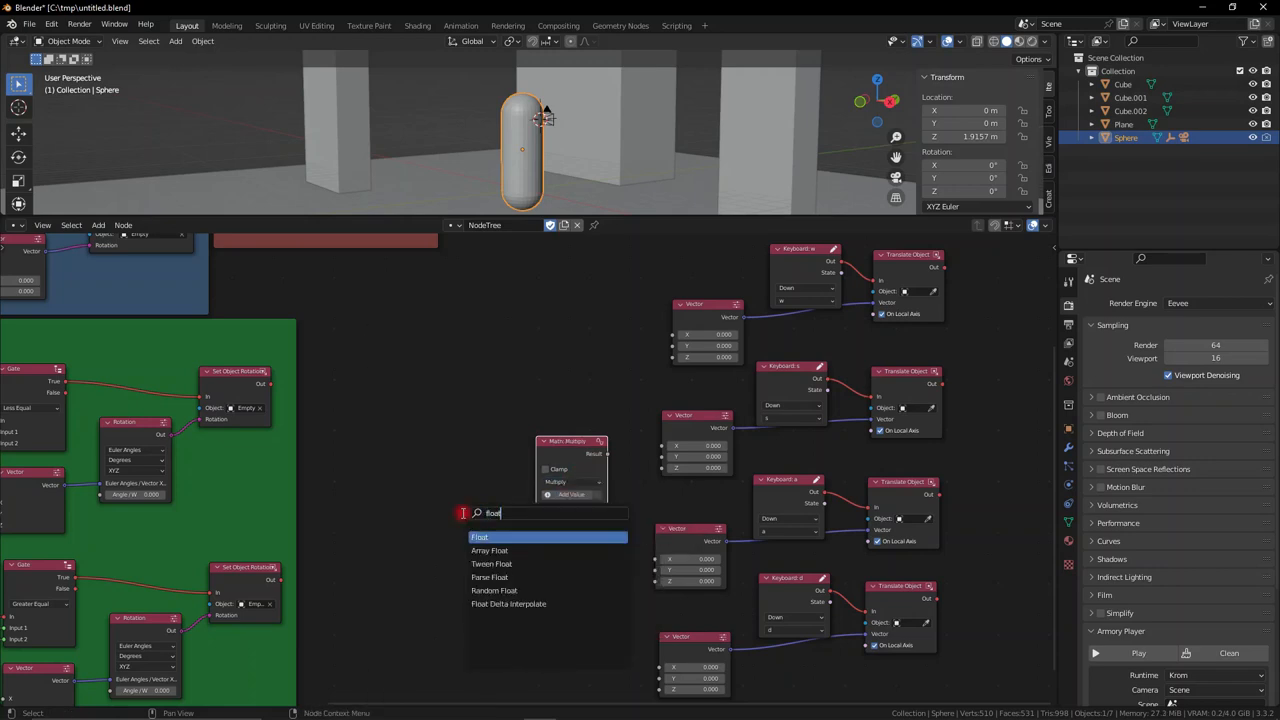
{"action": "left_click", "coordinate": [480, 536]}
{"action": "type", "text": "speed variable"}
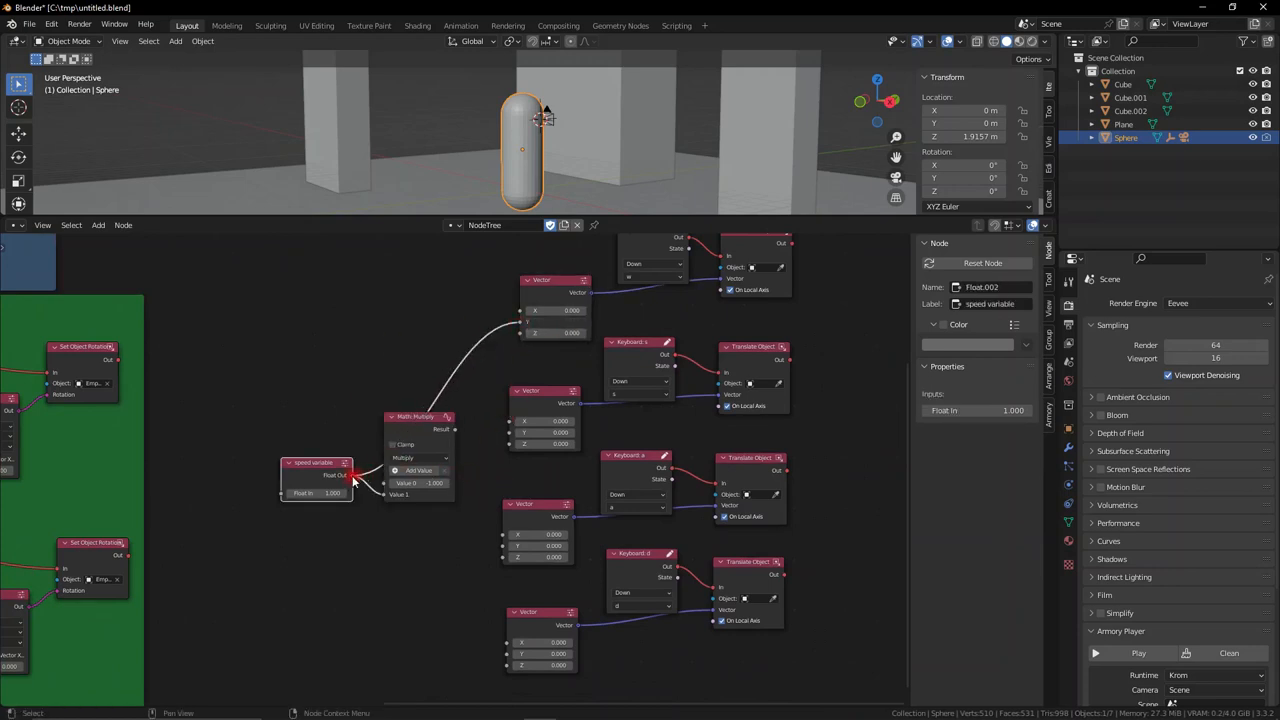
{"action": "left_click_drag", "start_coordinate": [356, 476], "coordinate": [504, 656]}
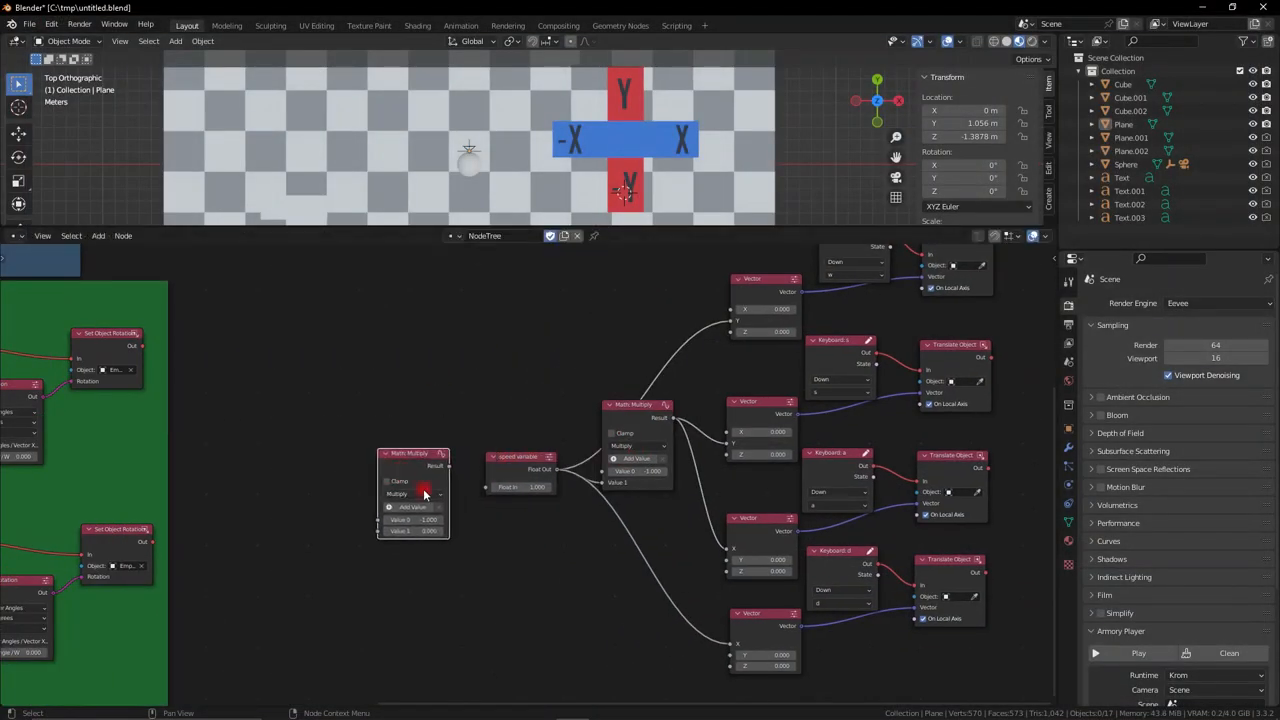
Add a Get Application node (searched 'applicat') as an input to the new Multiply node.
{"action": "type", "text": "applicat"}
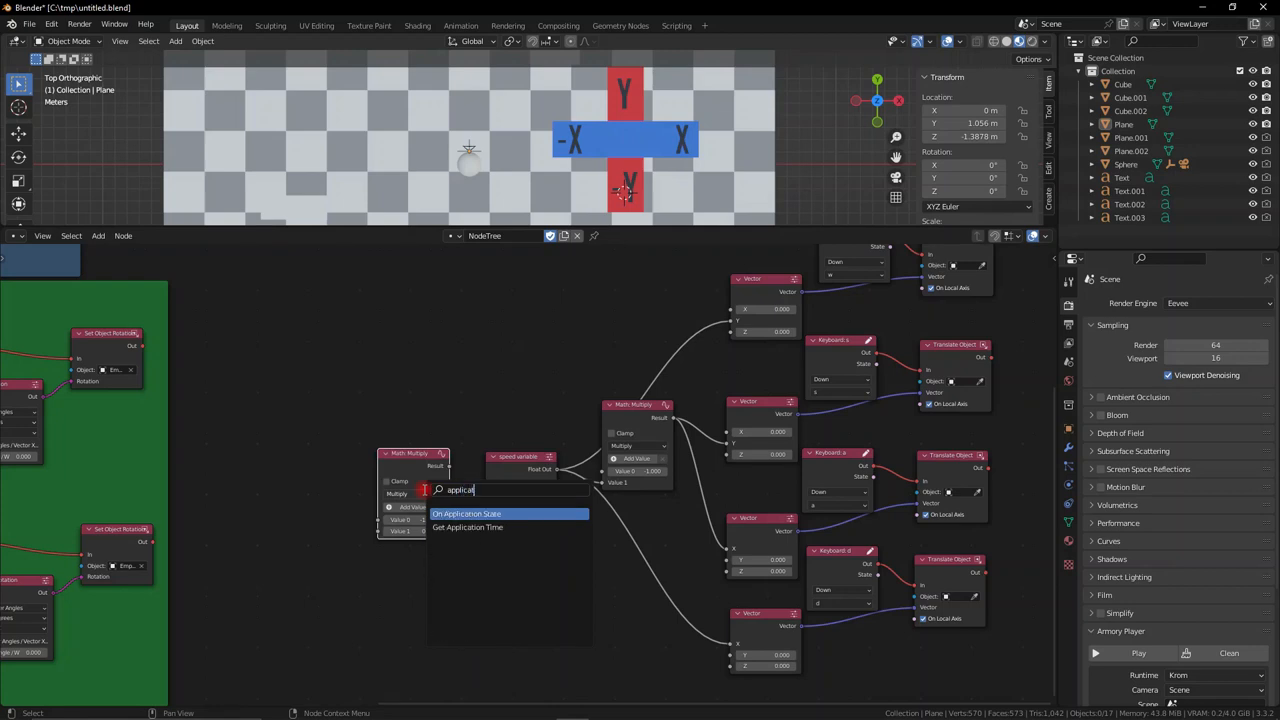
{"action": "left_click", "coordinate": [468, 528]}
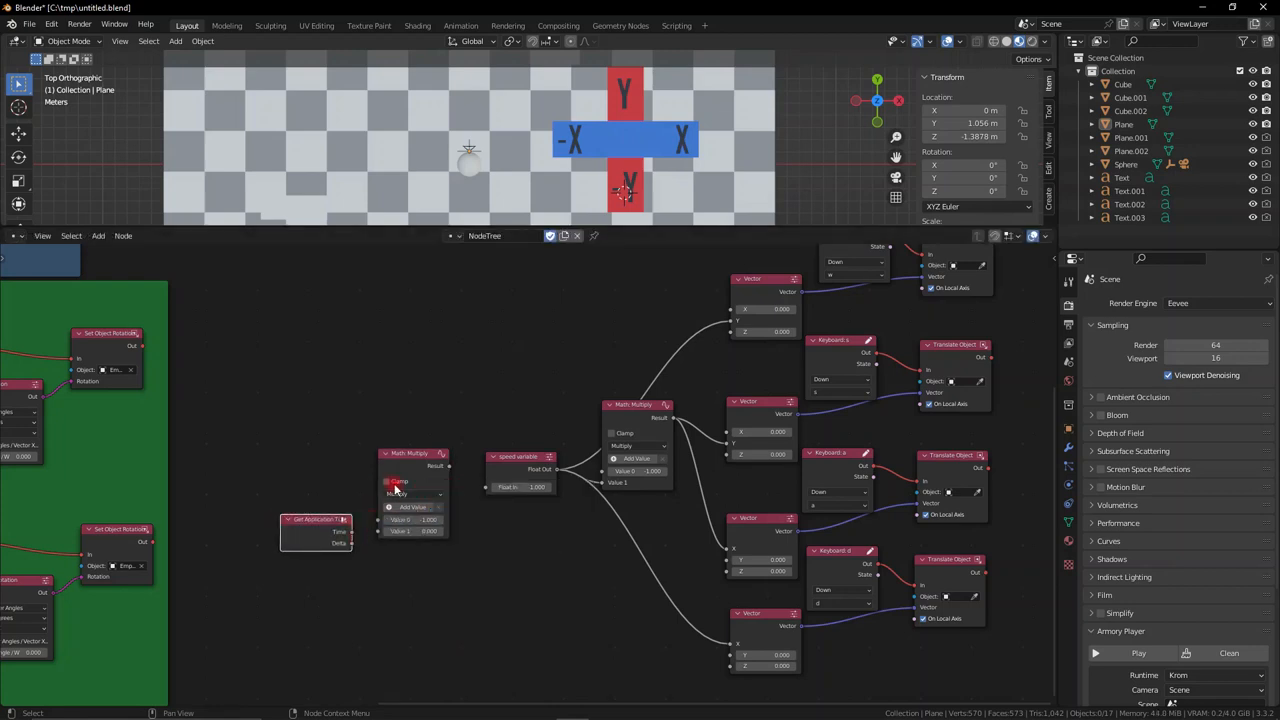